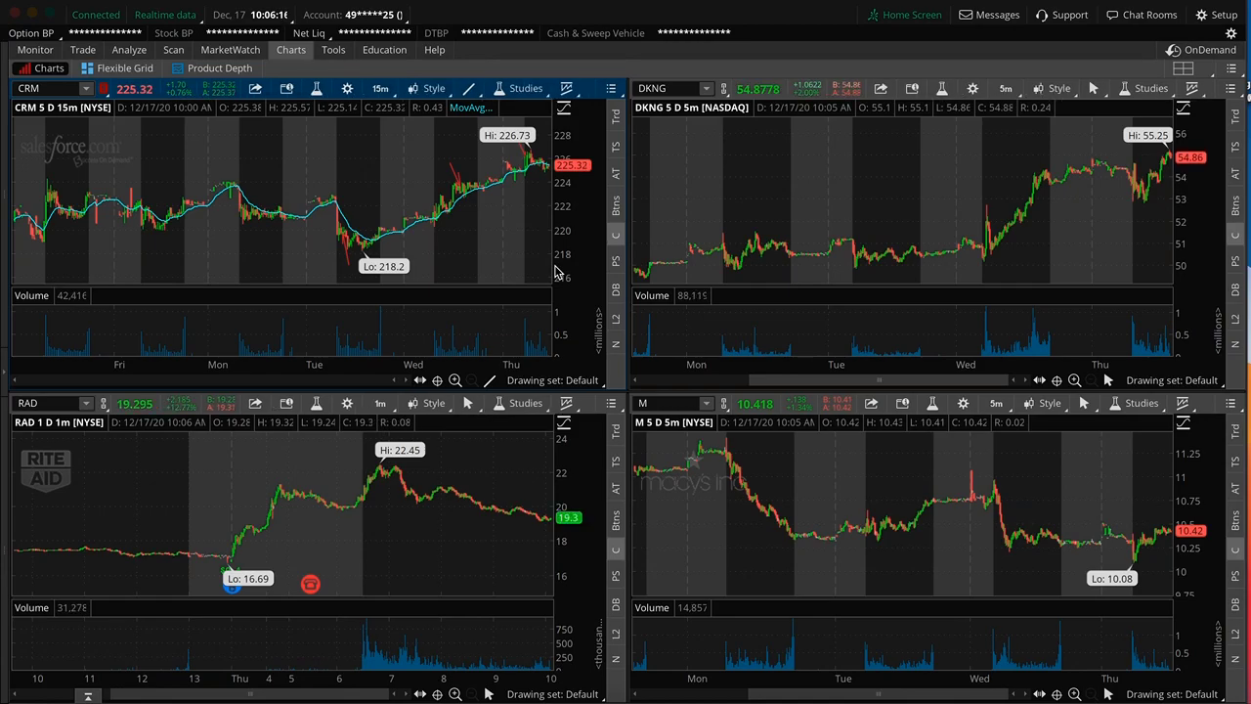
- Bring up the Account Statement listing CRM fills: a 500-share buy and three closing sells
{"action": "left_click", "coordinate": [82, 49]}
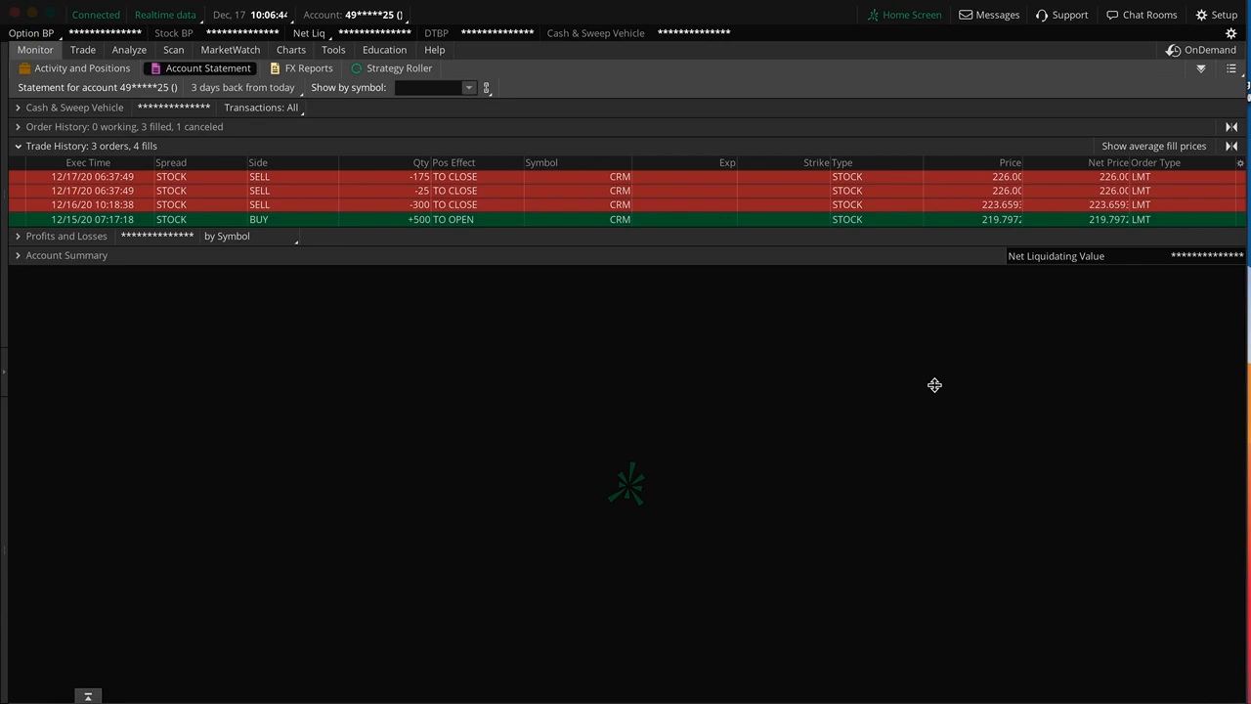
{"action": "mouse_move", "coordinate": [436, 251]}
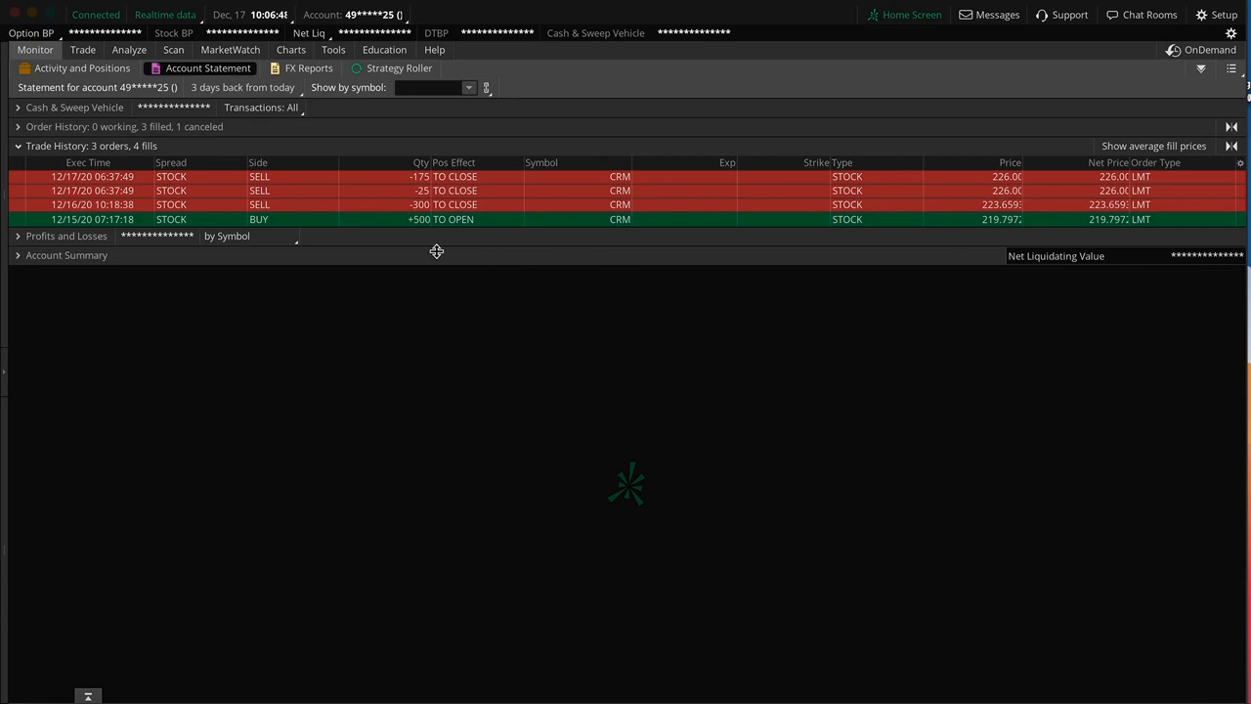
{"action": "mouse_move", "coordinate": [726, 498]}
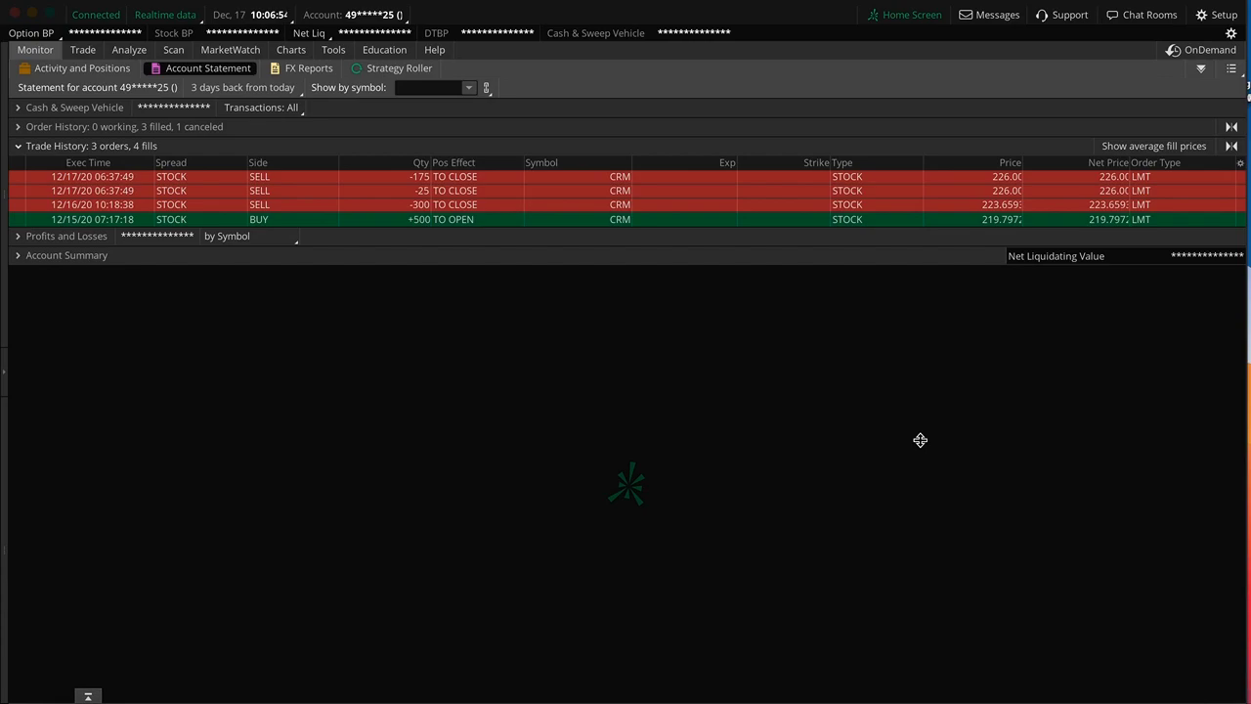
{"action": "mouse_move", "coordinate": [427, 227]}
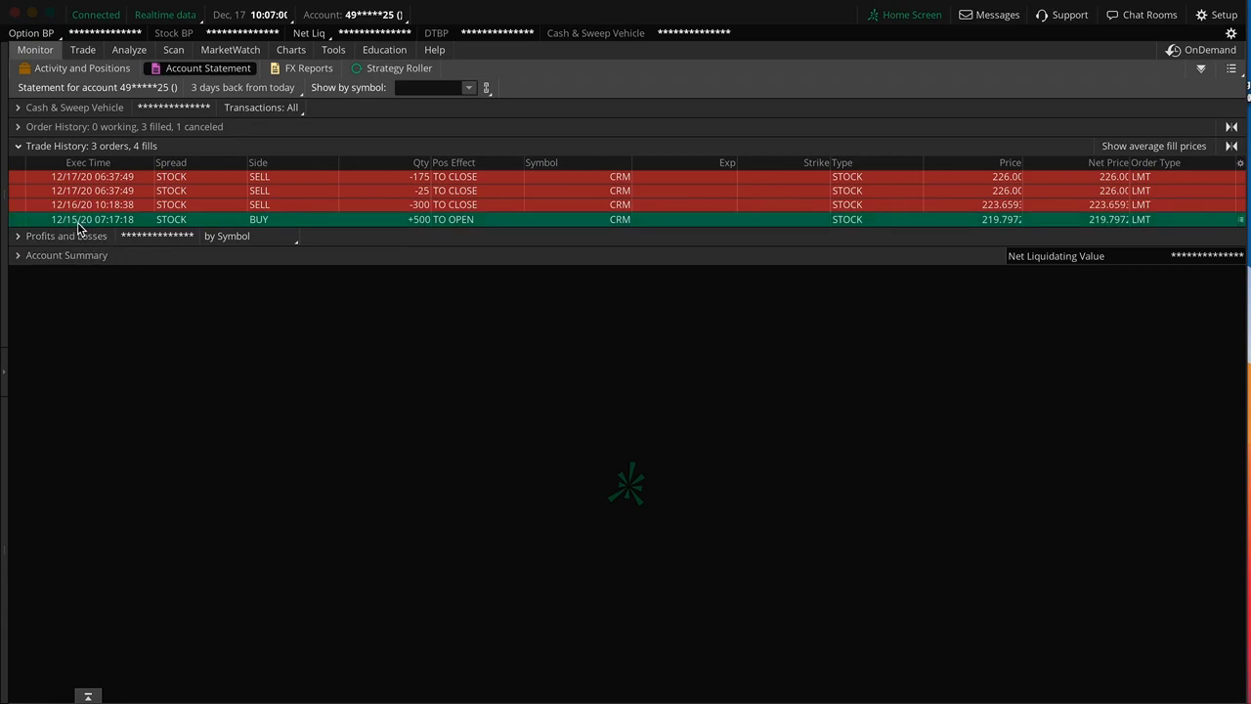
{"action": "mouse_move", "coordinate": [326, 365]}
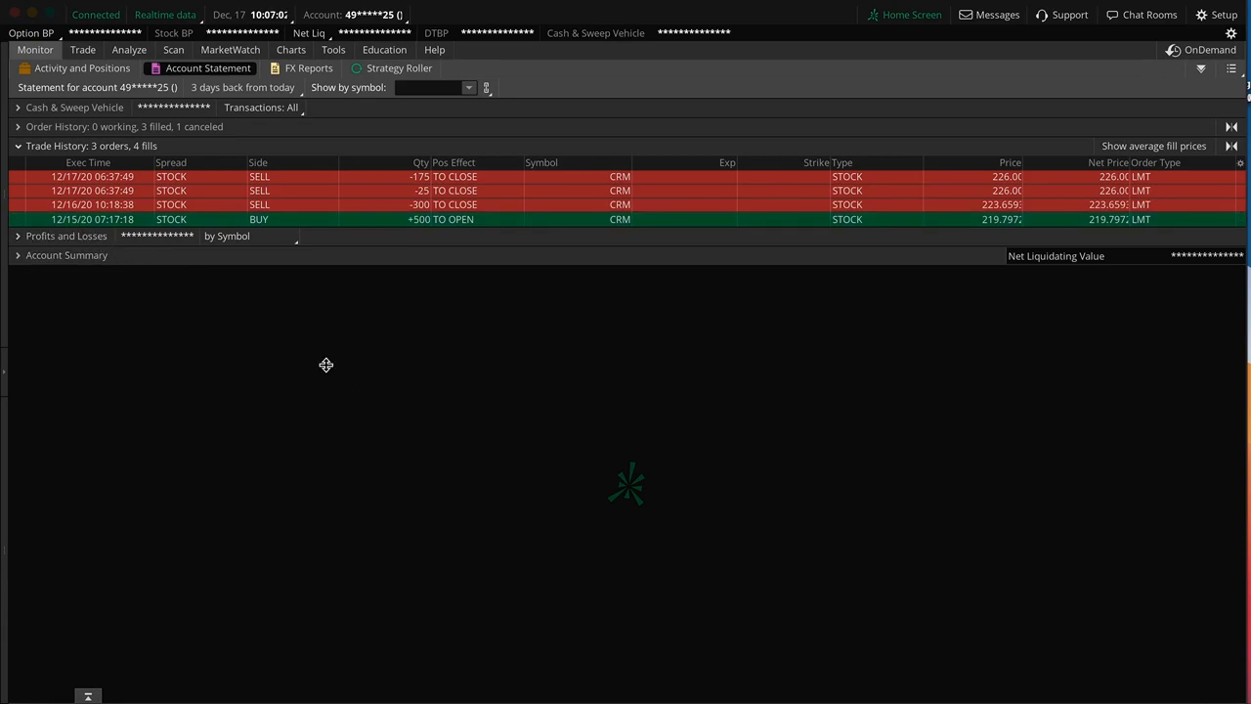
{"action": "mouse_move", "coordinate": [539, 270]}
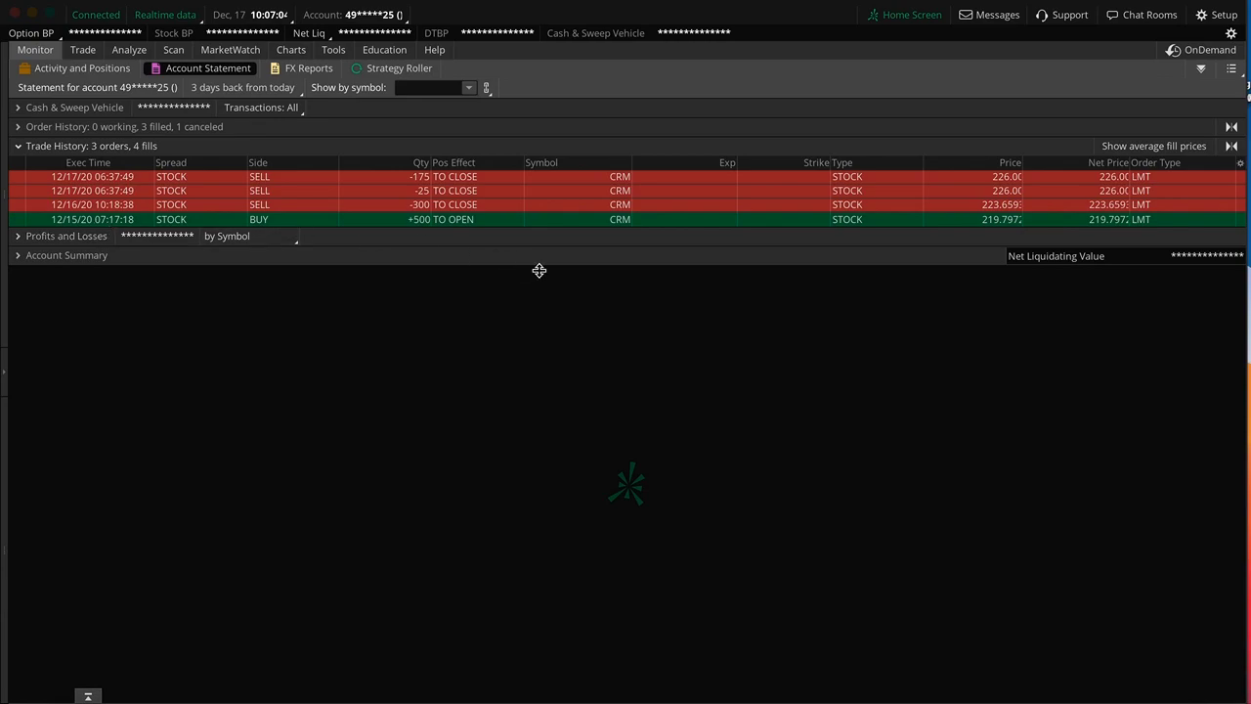
{"action": "mouse_move", "coordinate": [617, 362]}
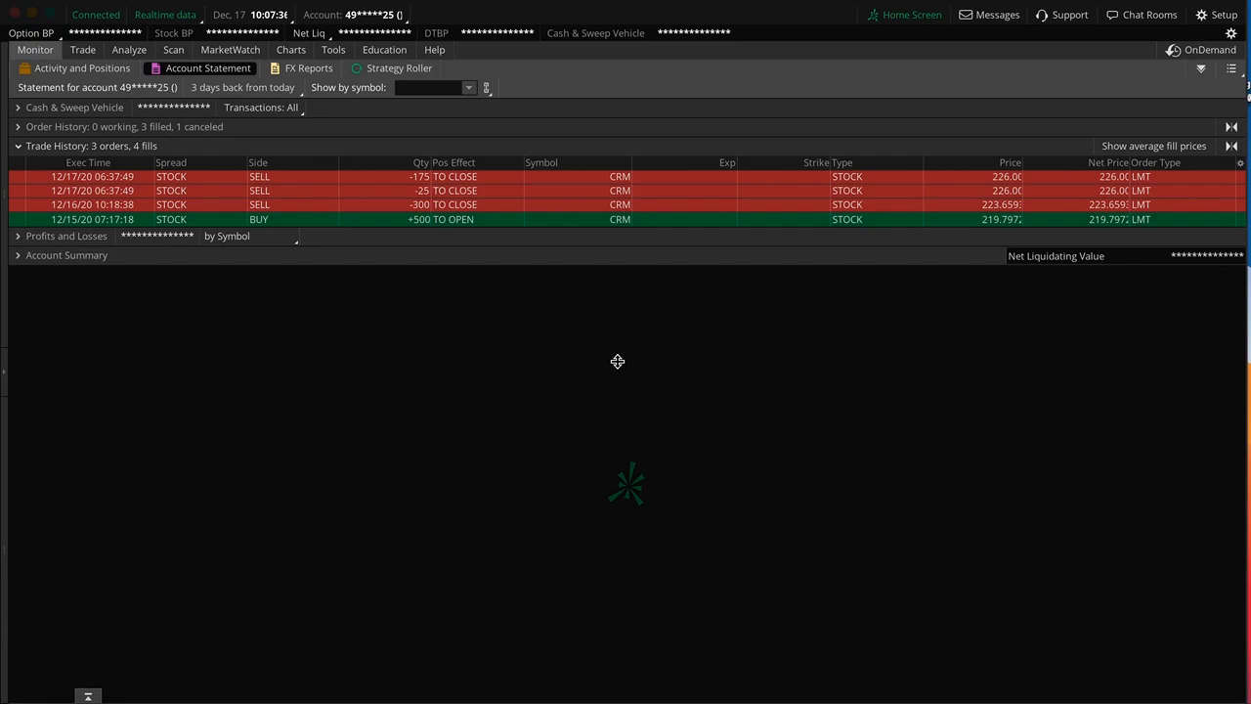
{"action": "mouse_move", "coordinate": [192, 249]}
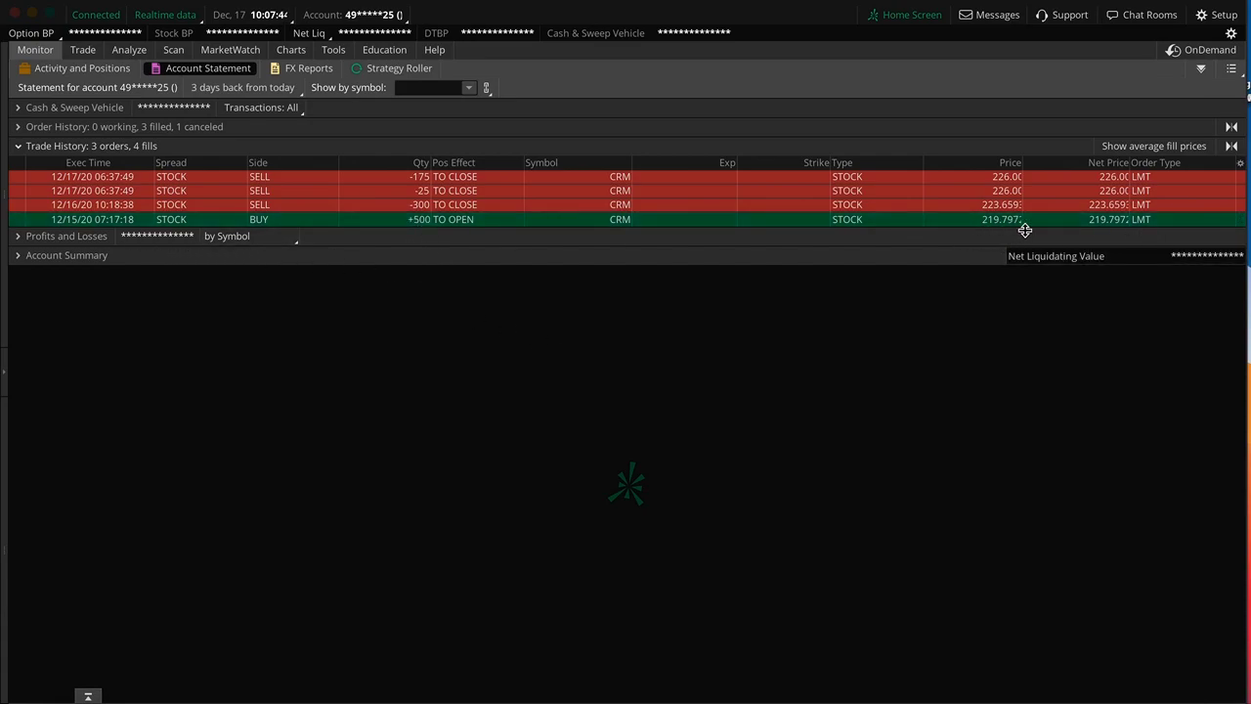
{"action": "mouse_move", "coordinate": [965, 300]}
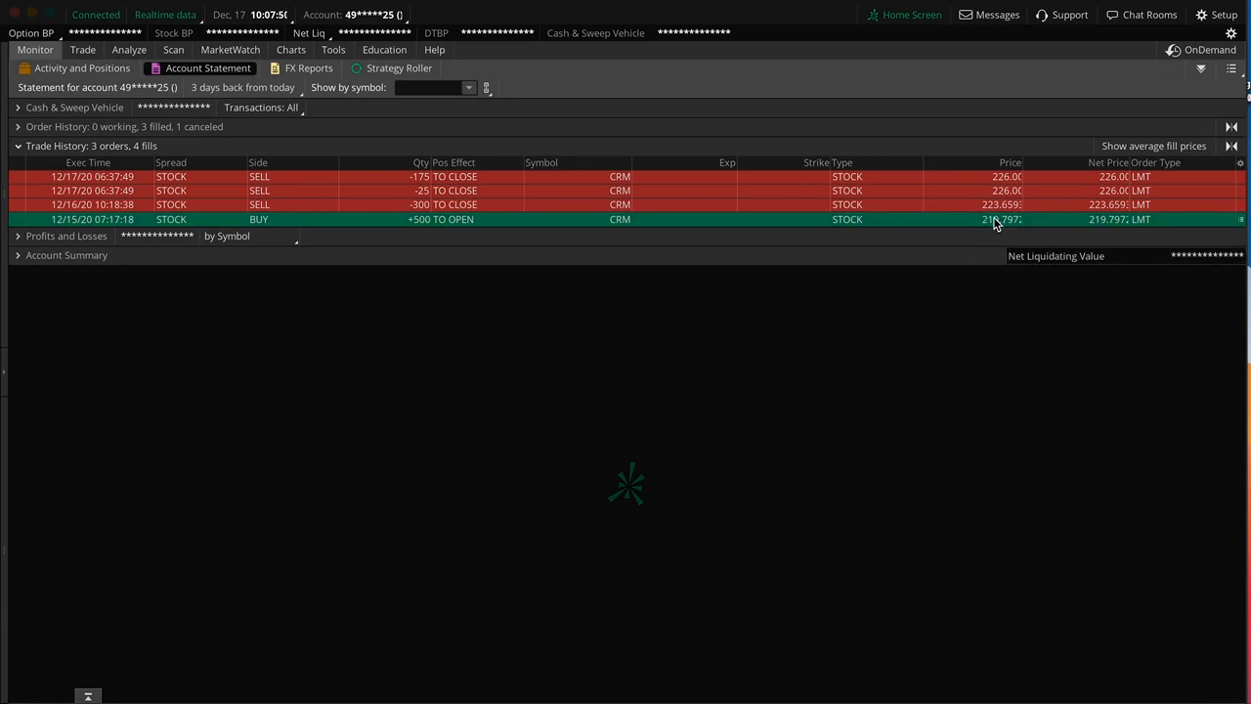
{"action": "mouse_move", "coordinate": [1036, 394]}
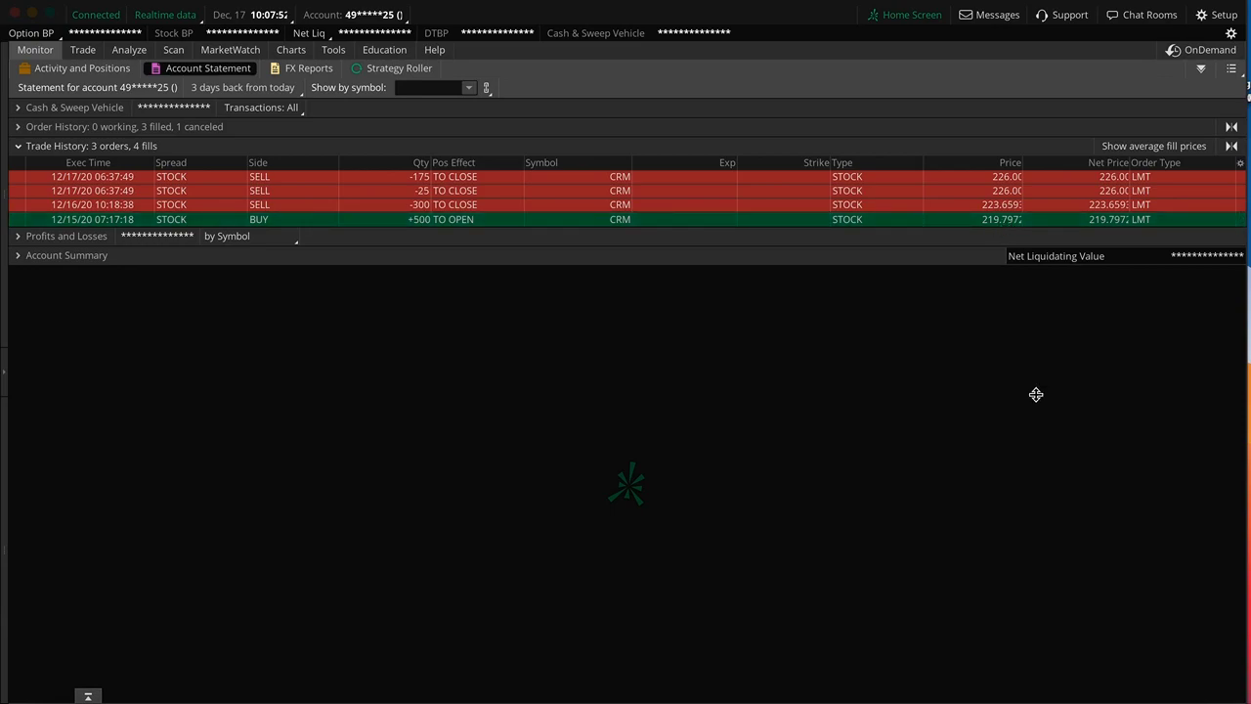
{"action": "mouse_move", "coordinate": [415, 232]}
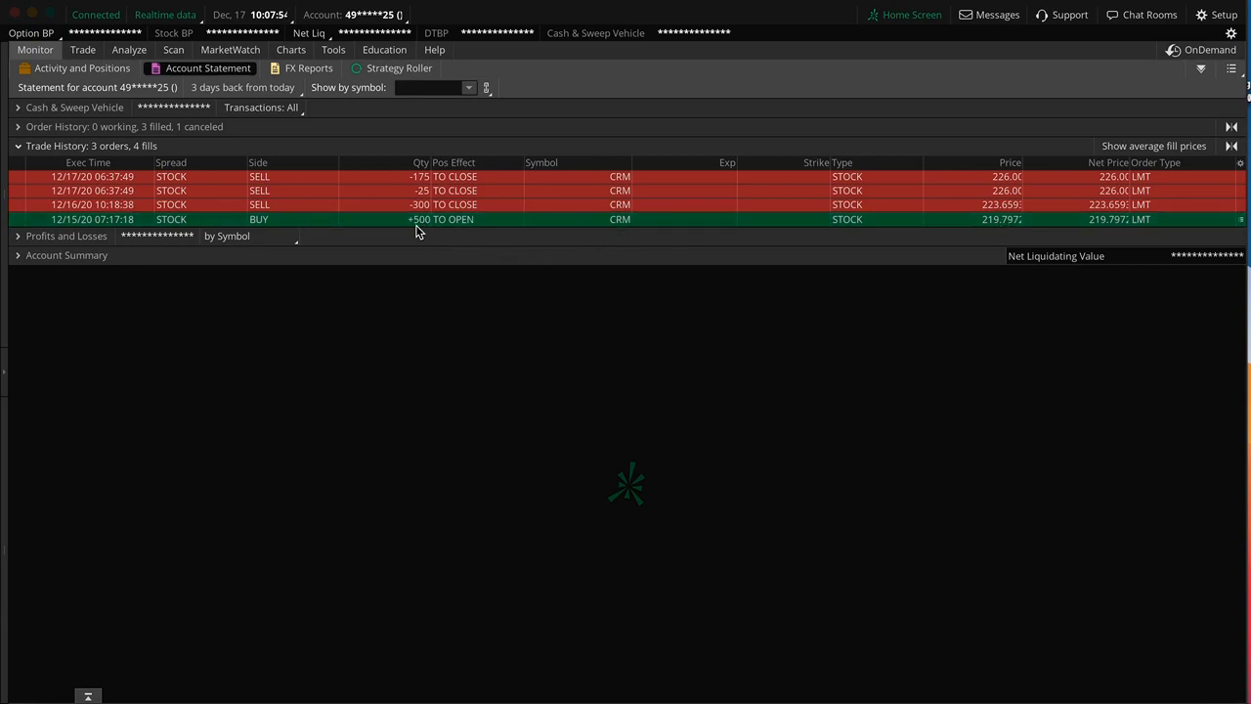
{"action": "mouse_move", "coordinate": [967, 378]}
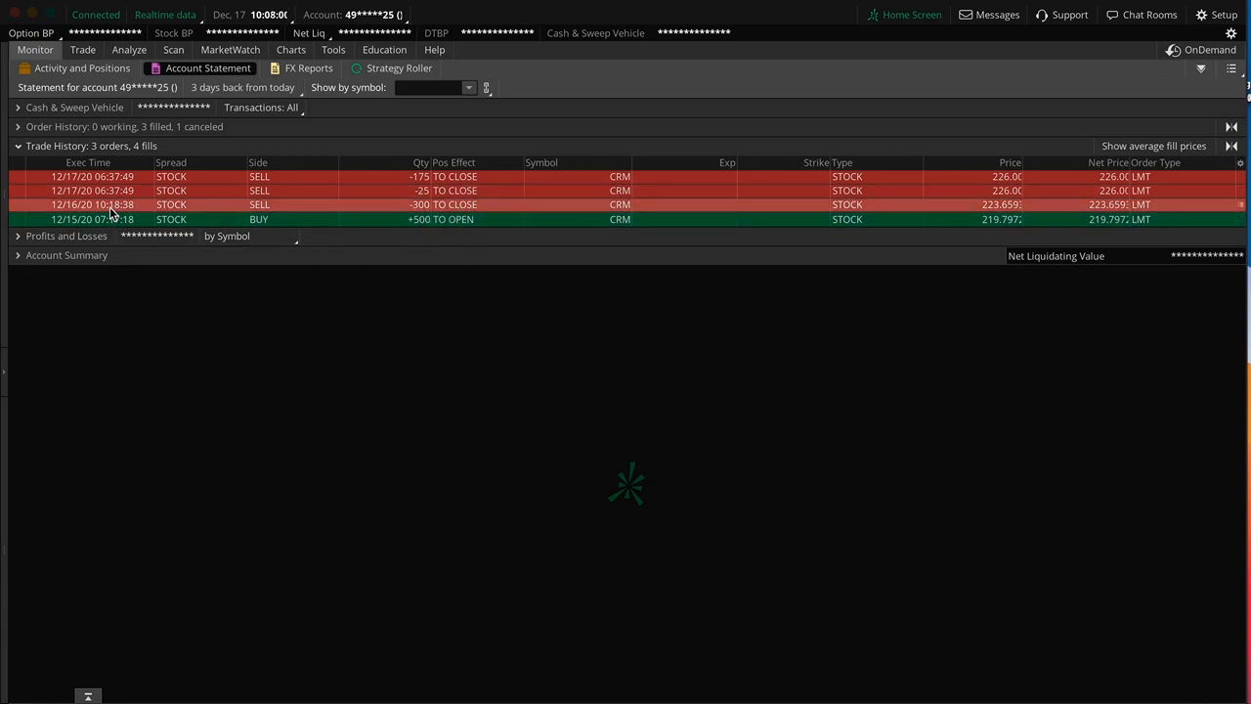
{"action": "mouse_move", "coordinate": [1002, 214]}
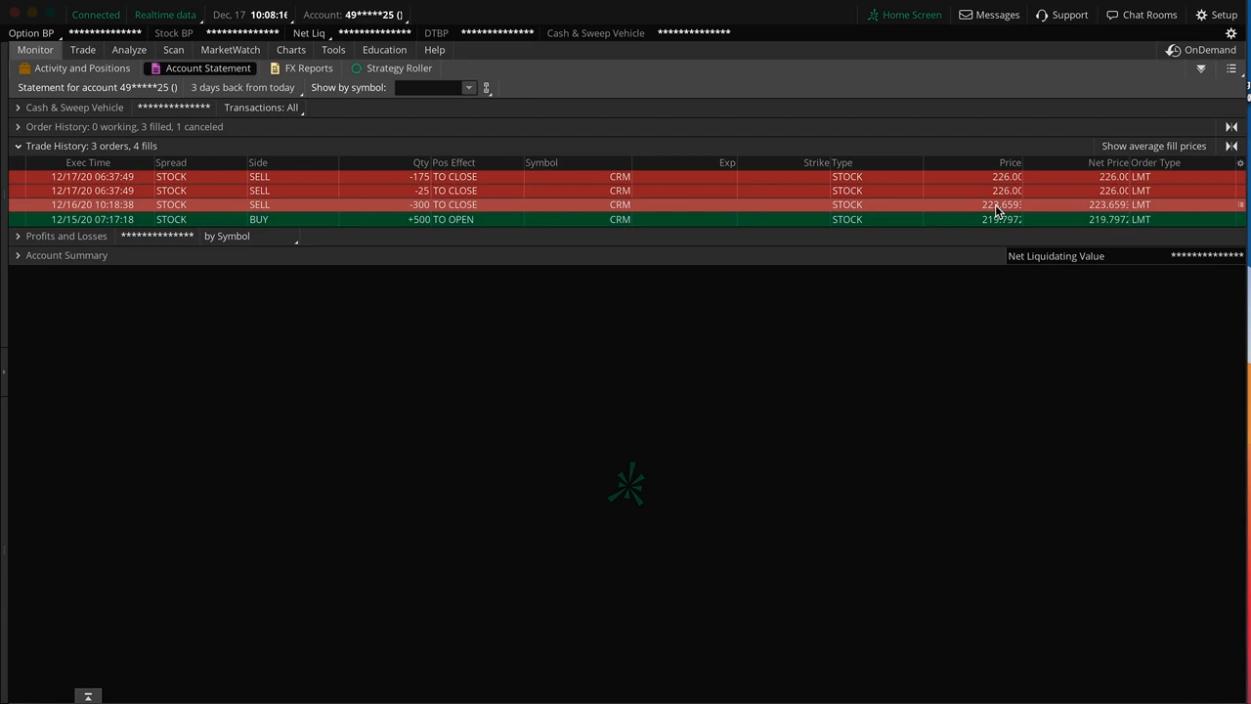
{"action": "mouse_move", "coordinate": [418, 211]}
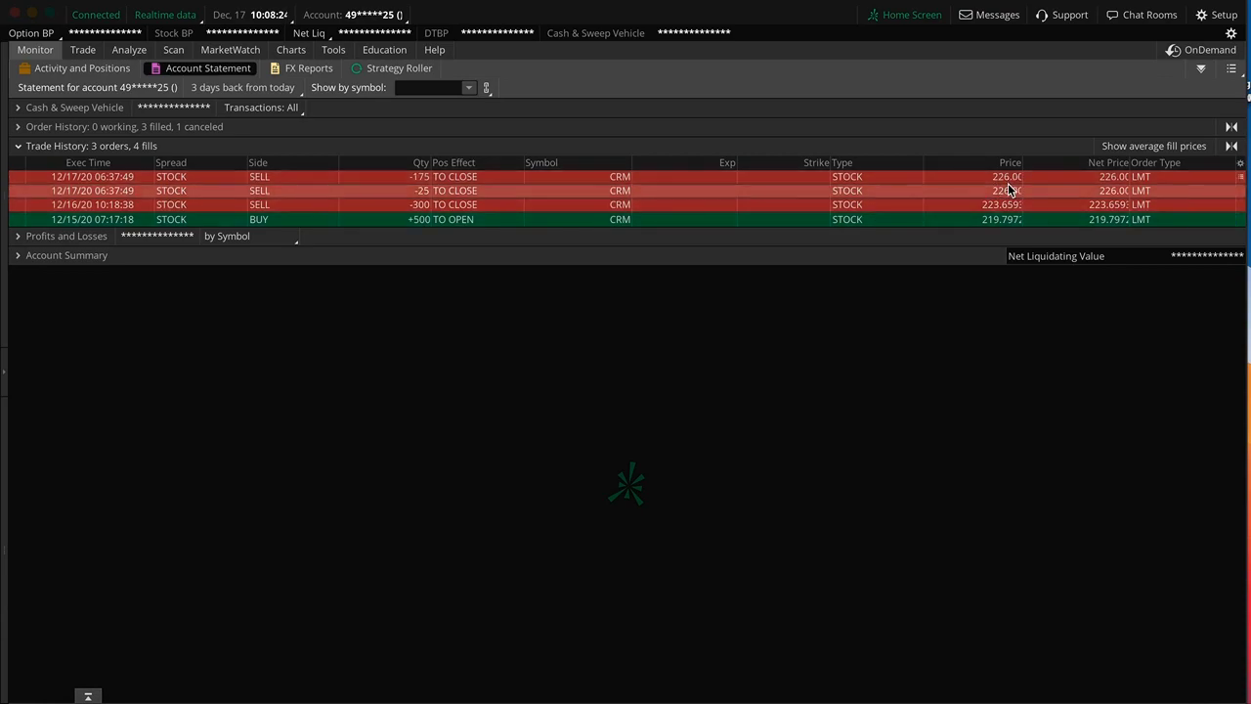
{"action": "mouse_move", "coordinate": [889, 413]}
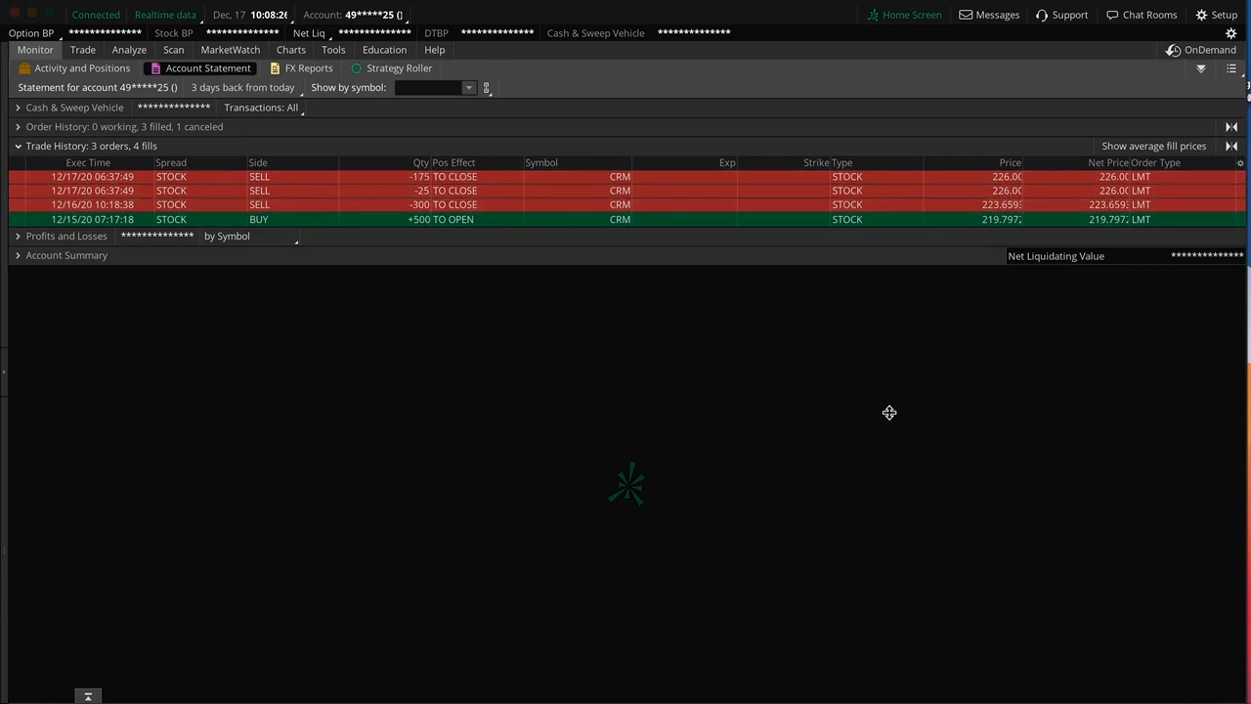
{"action": "mouse_move", "coordinate": [1012, 241]}
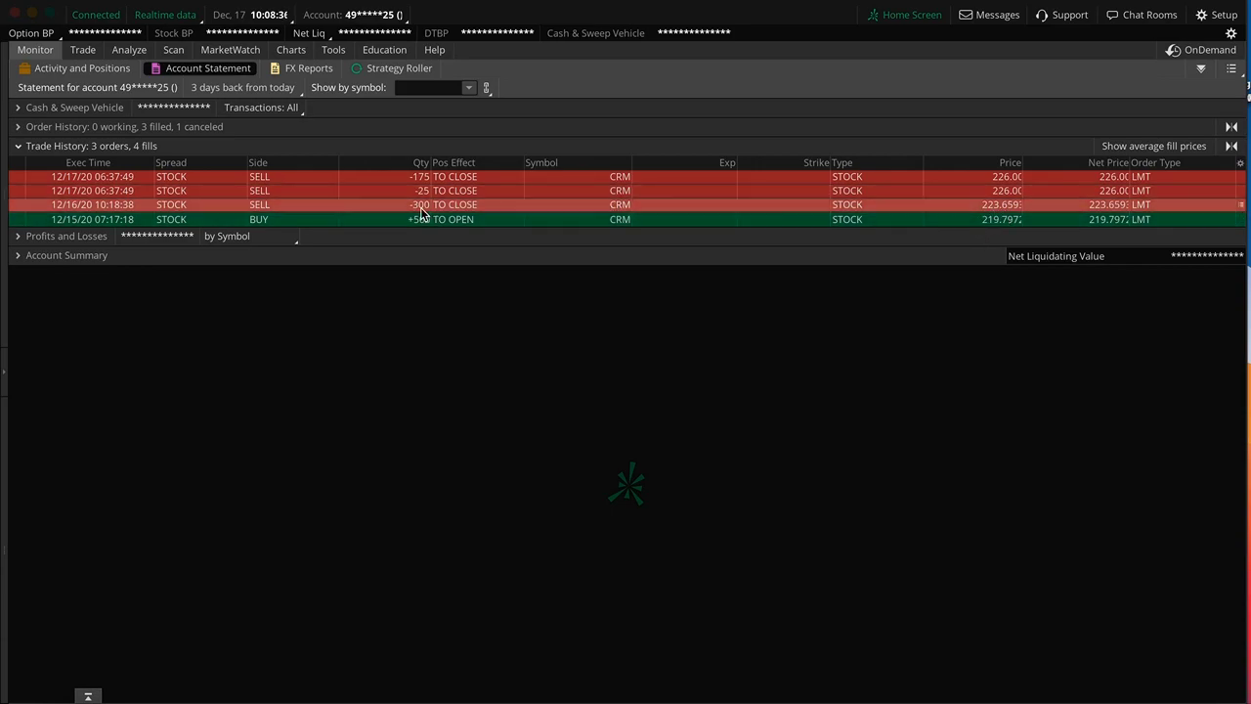
{"action": "mouse_move", "coordinate": [1000, 211]}
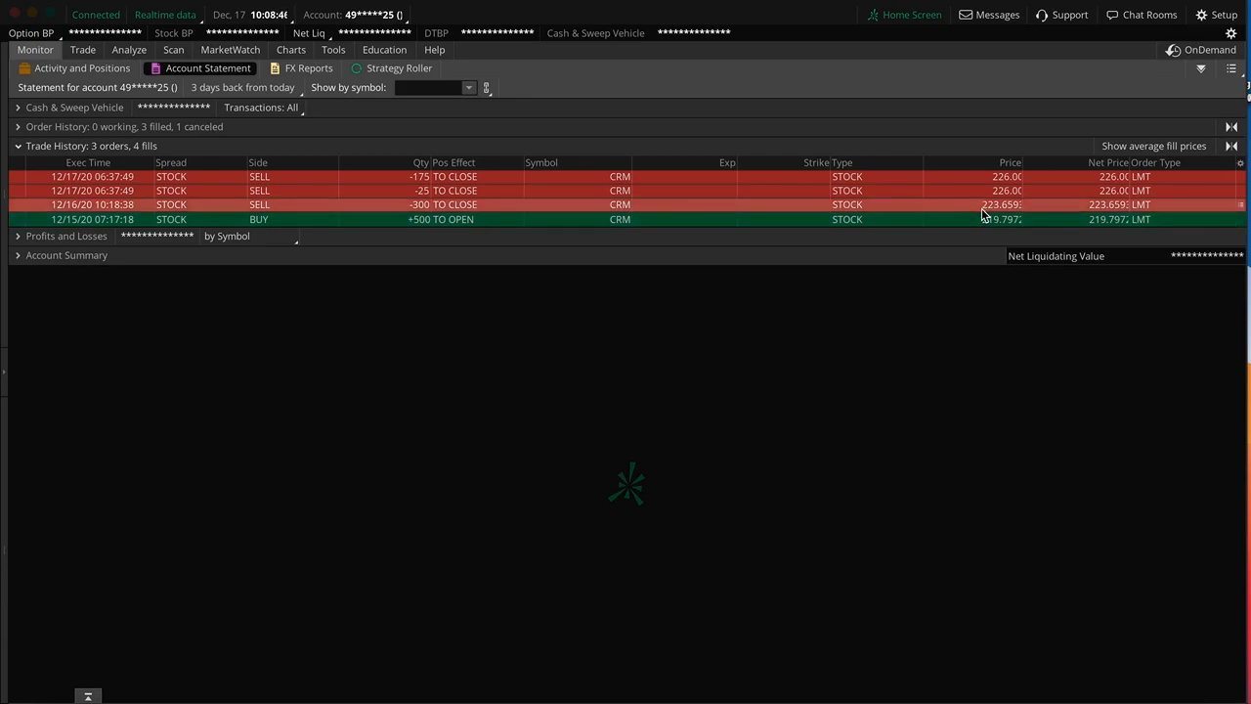
{"action": "mouse_move", "coordinate": [411, 191]}
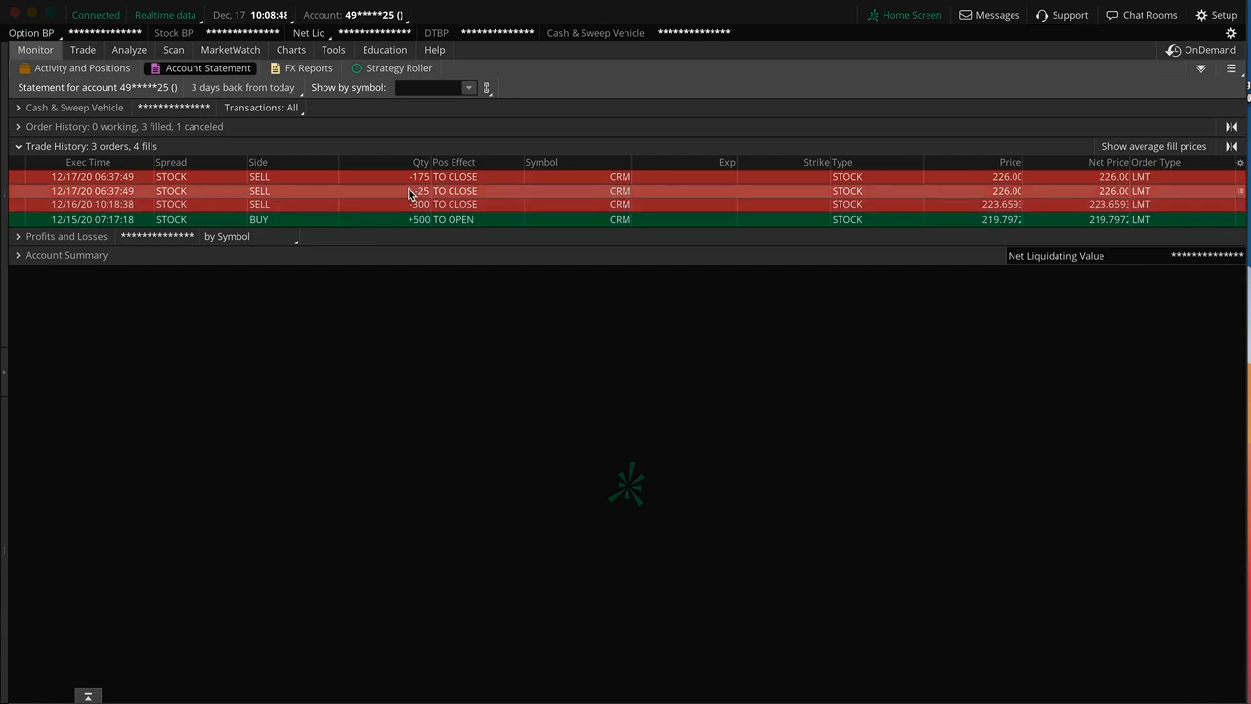
{"action": "mouse_move", "coordinate": [1017, 194]}
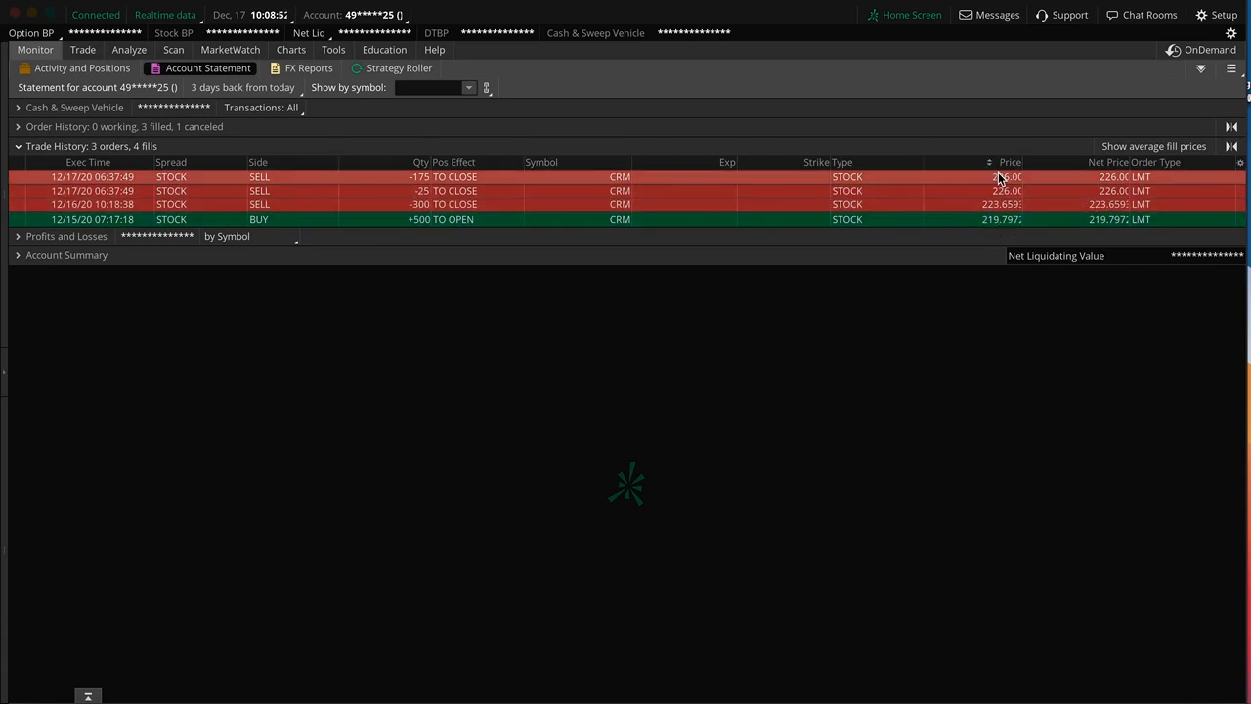
{"action": "mouse_move", "coordinate": [1010, 355]}
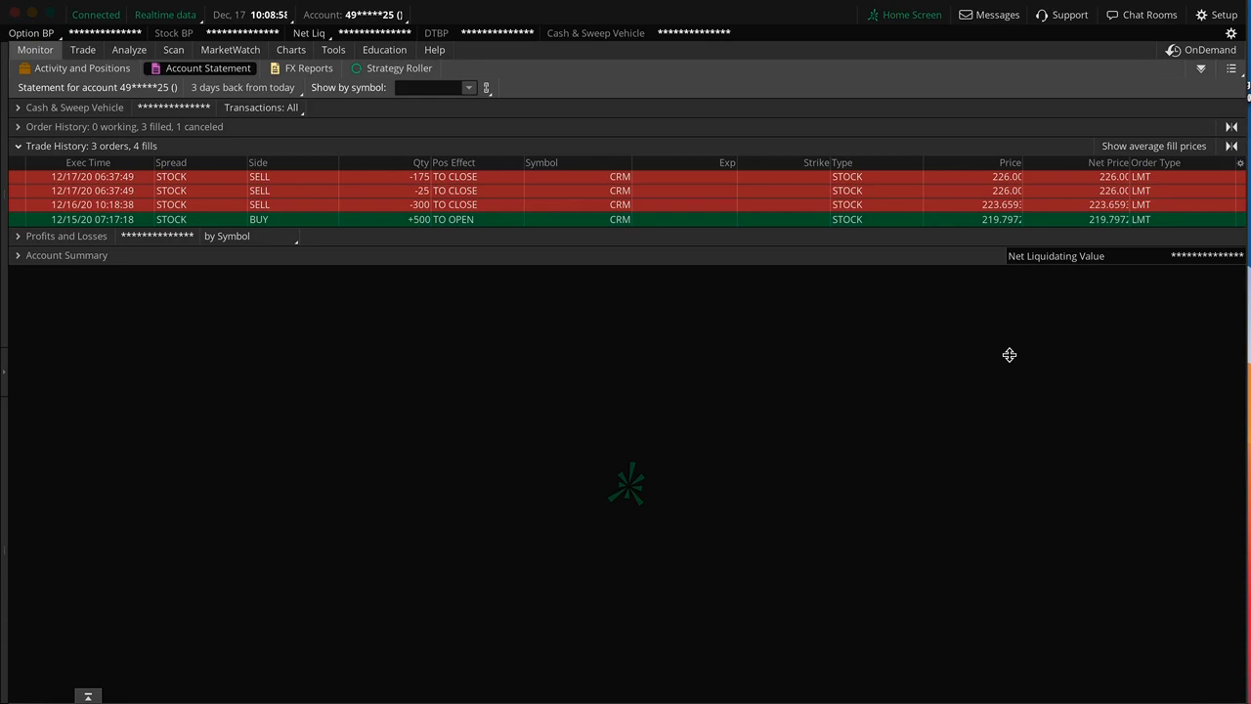
{"action": "mouse_move", "coordinate": [822, 477]}
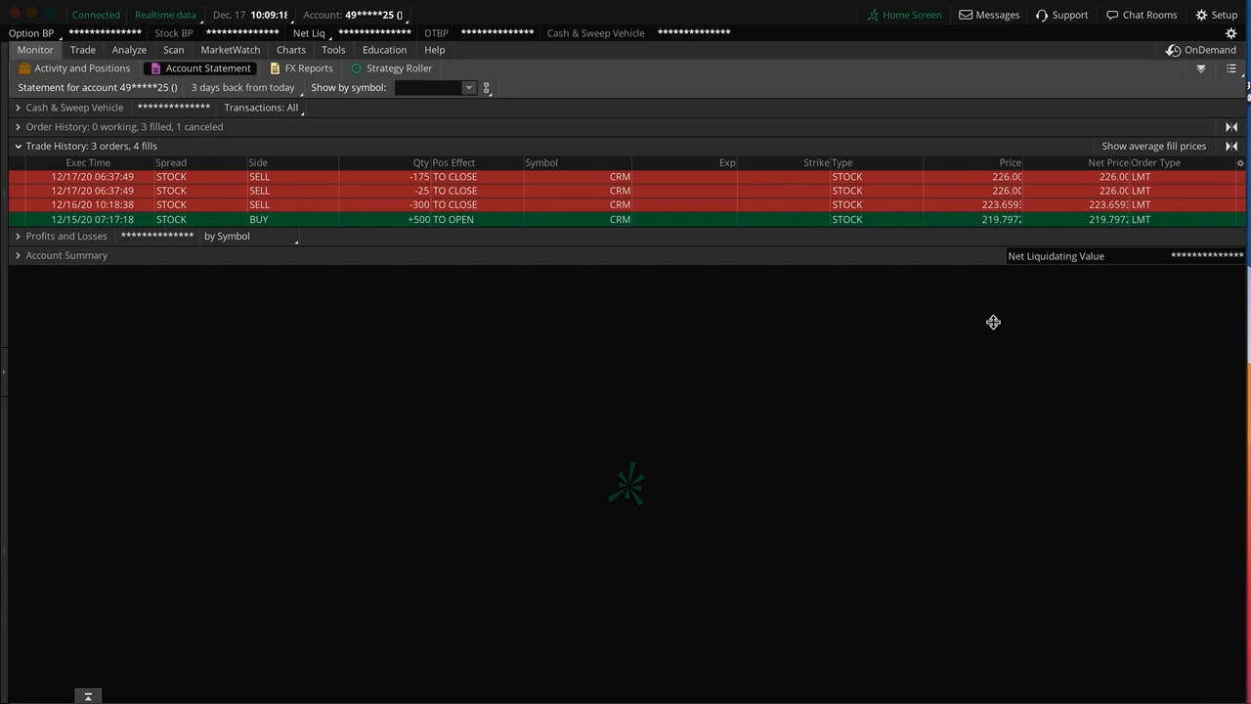
{"action": "mouse_move", "coordinate": [615, 278]}
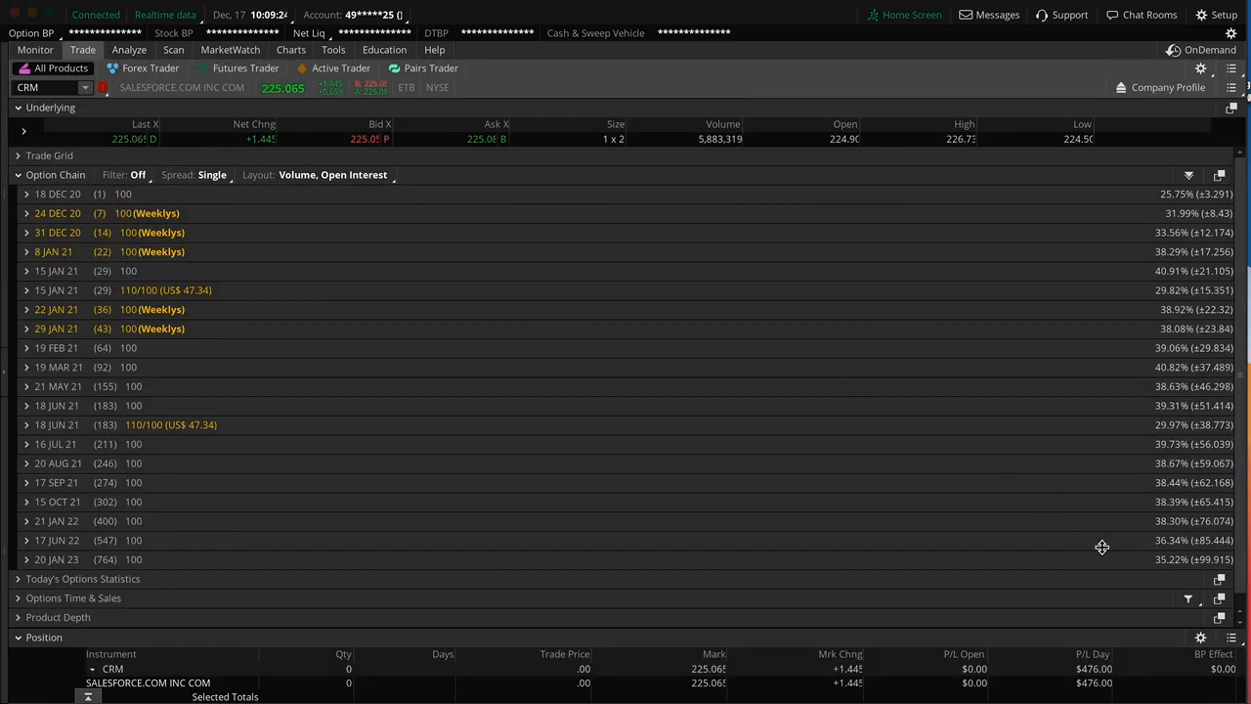
- Return to the Account Statement with the four CRM fills from the Monitor menu
{"action": "left_click", "coordinate": [35, 50]}
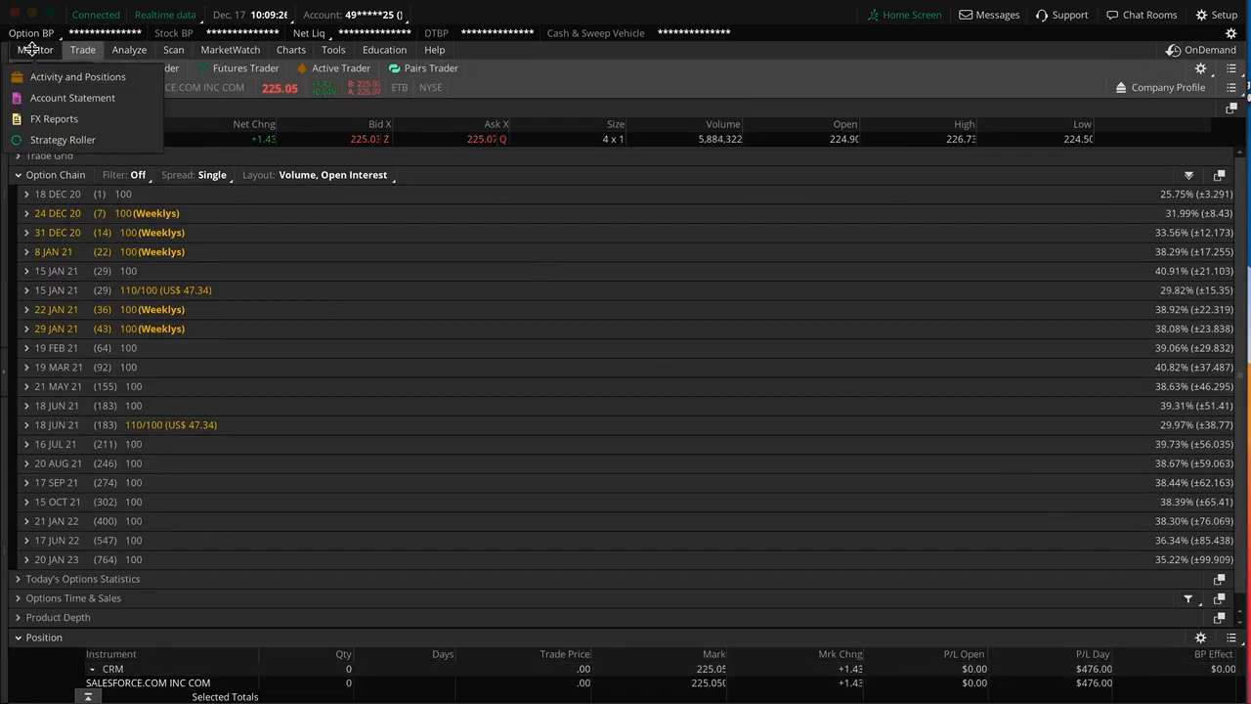
{"action": "left_click", "coordinate": [73, 97]}
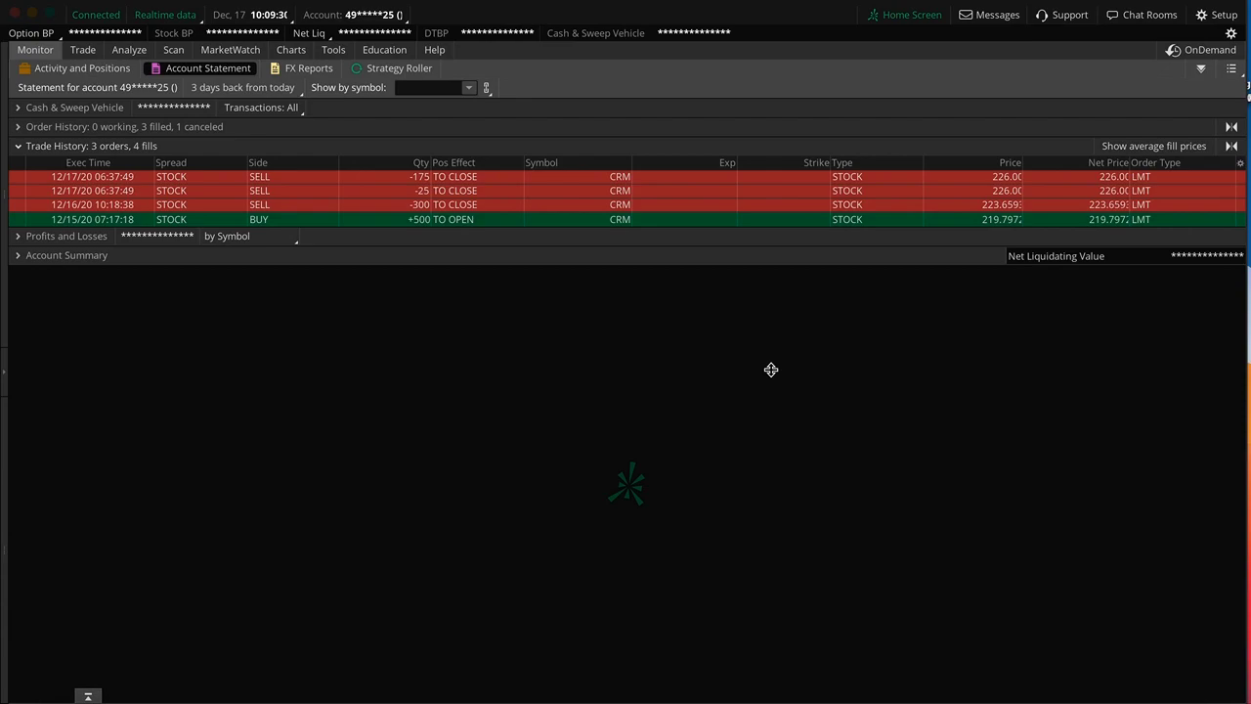
{"action": "mouse_move", "coordinate": [926, 314]}
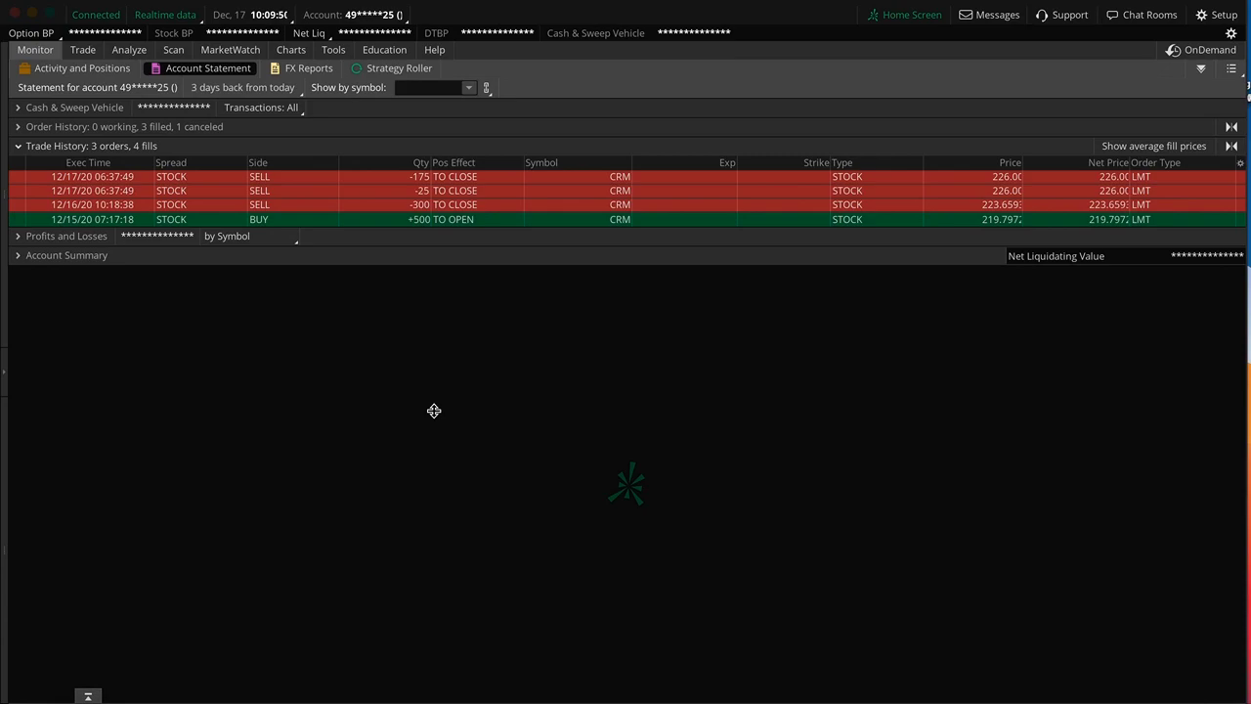
- Filter the 10-day statement to CRM, then show the CRM, DKNG, RAD and M chart grid
{"action": "left_click", "coordinate": [290, 49]}
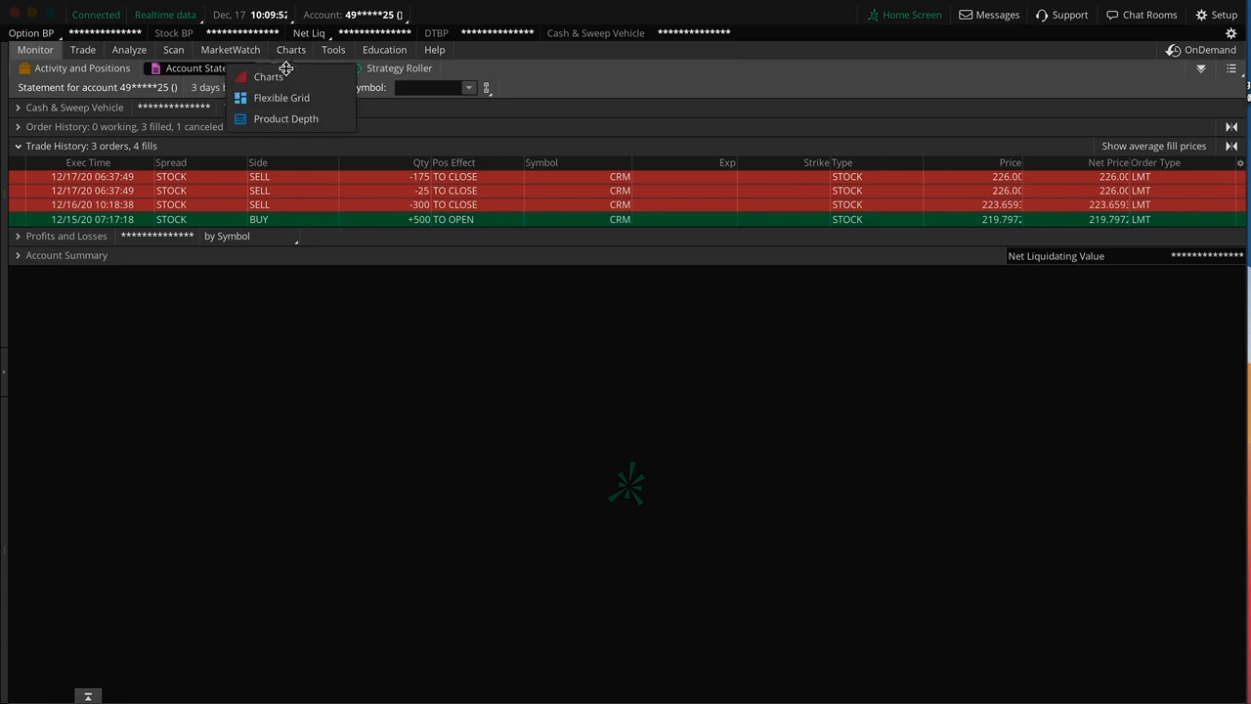
{"action": "left_click", "coordinate": [243, 87]}
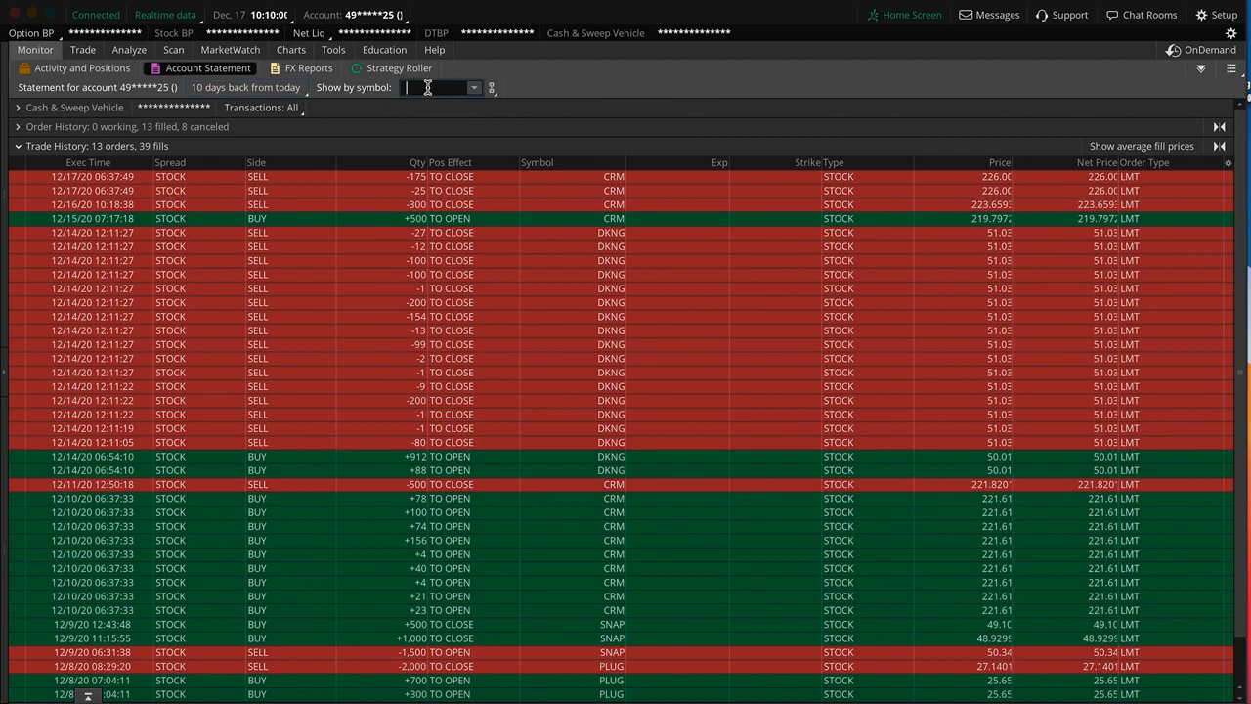
{"action": "type", "text": "CRM"}
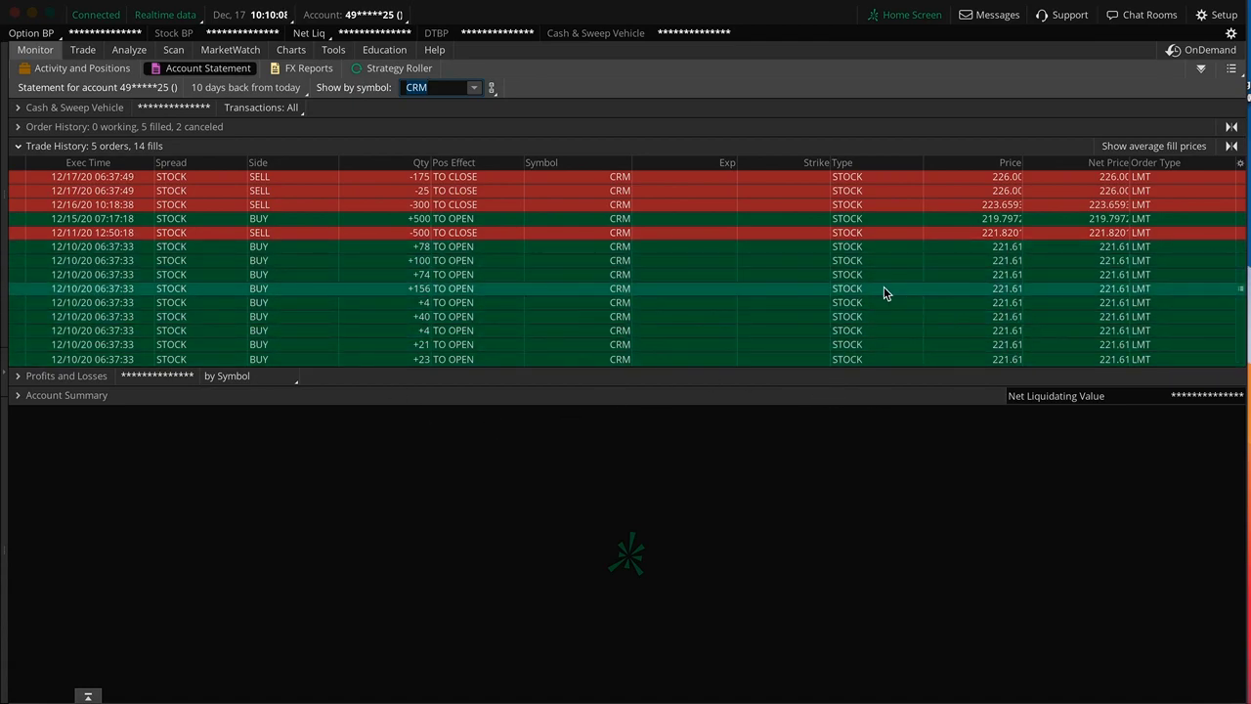
{"action": "mouse_move", "coordinate": [1024, 247]}
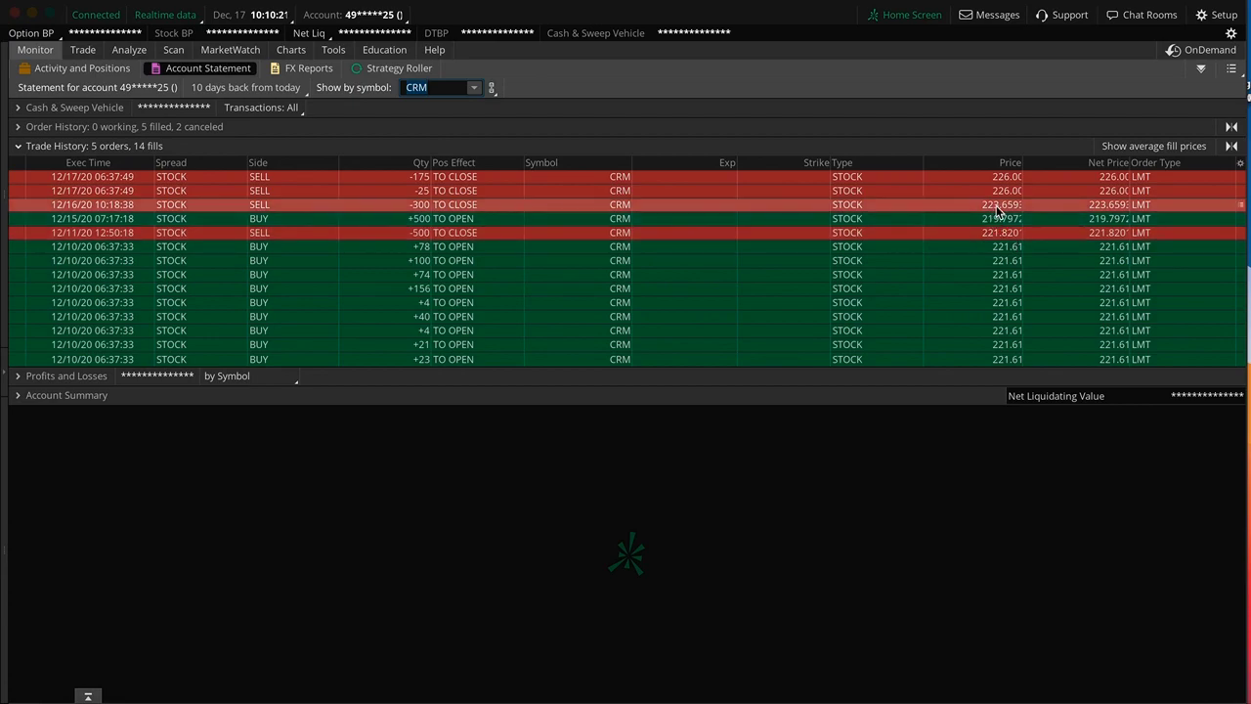
{"action": "left_click", "coordinate": [290, 50]}
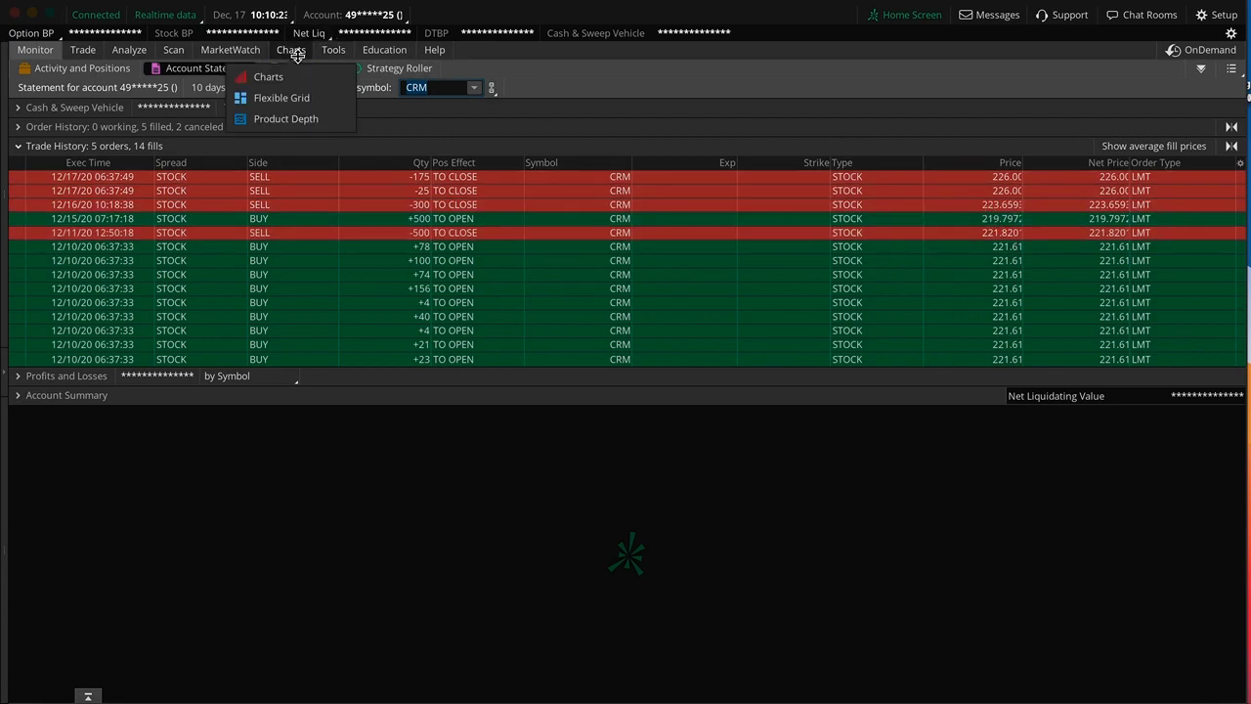
{"action": "left_click", "coordinate": [269, 77]}
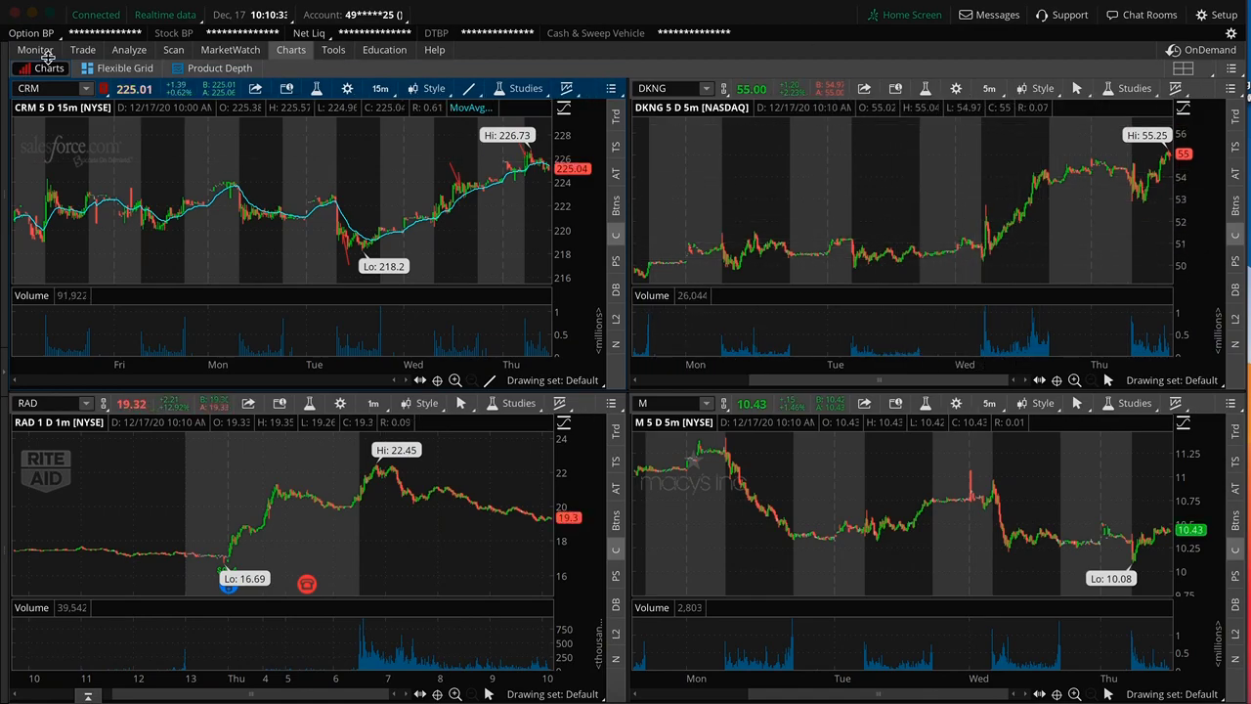
{"action": "left_click", "coordinate": [35, 50]}
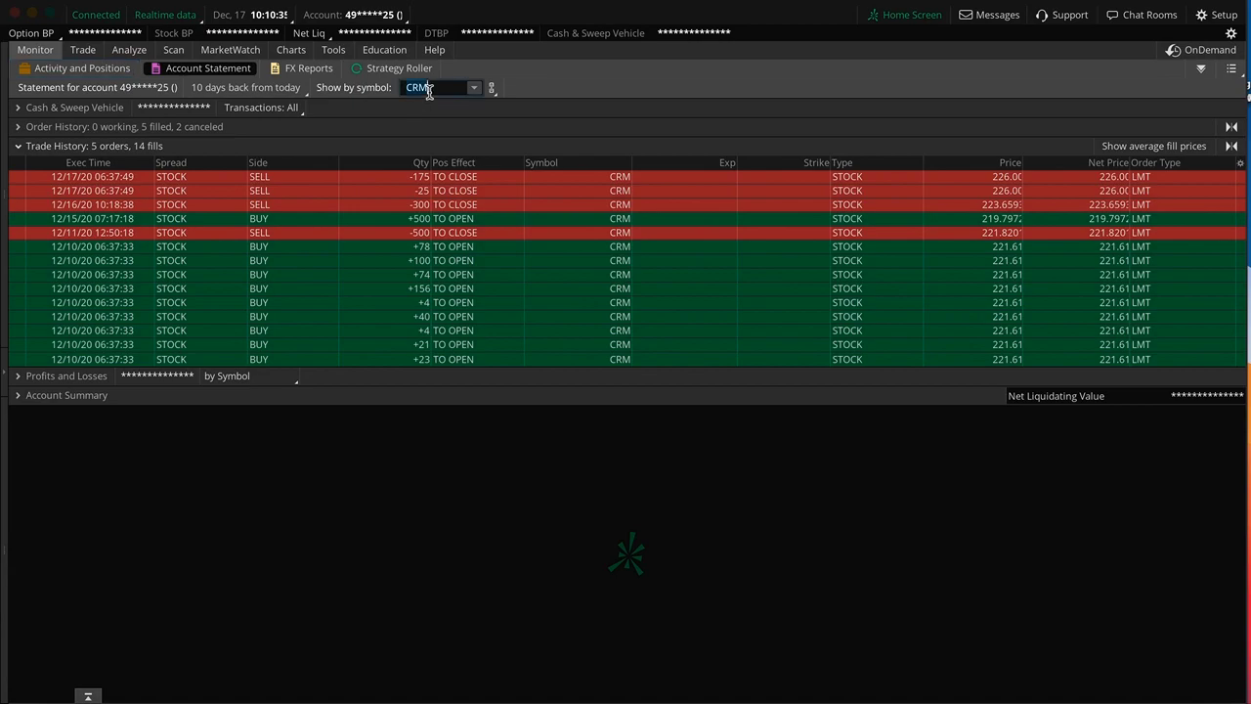
{"action": "left_click", "coordinate": [464, 87]}
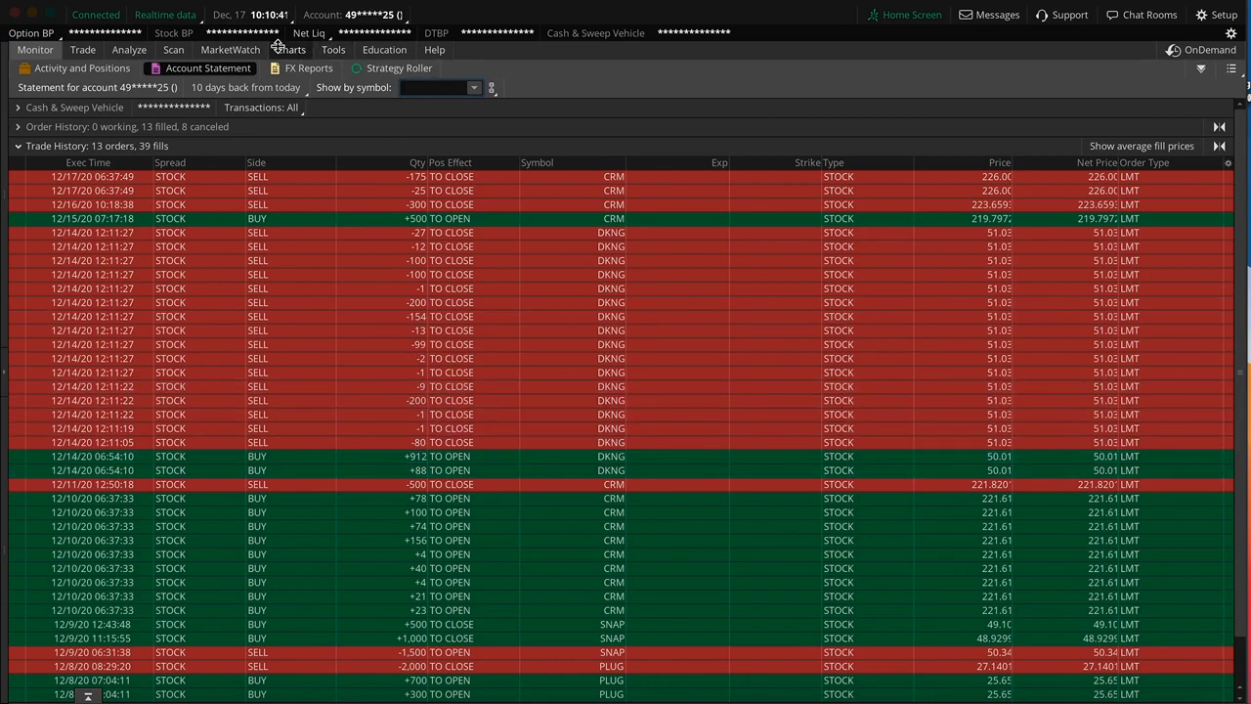
{"action": "left_click", "coordinate": [290, 49]}
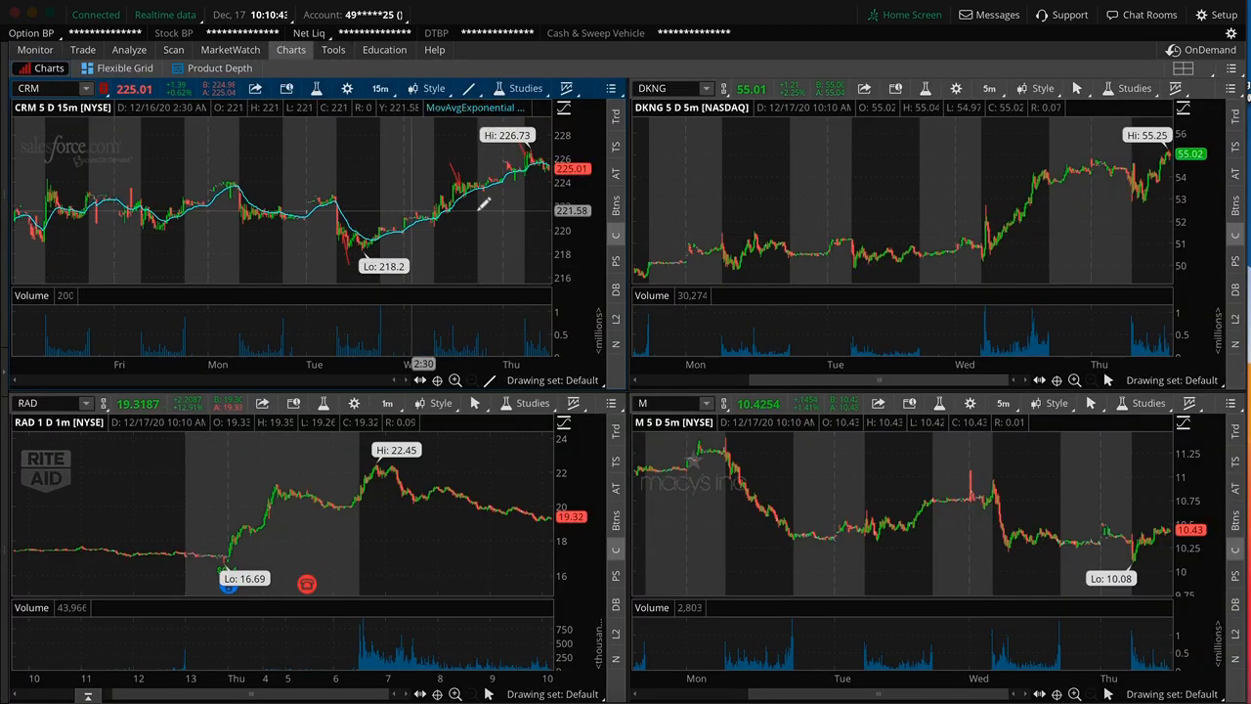
{"action": "mouse_move", "coordinate": [313, 200]}
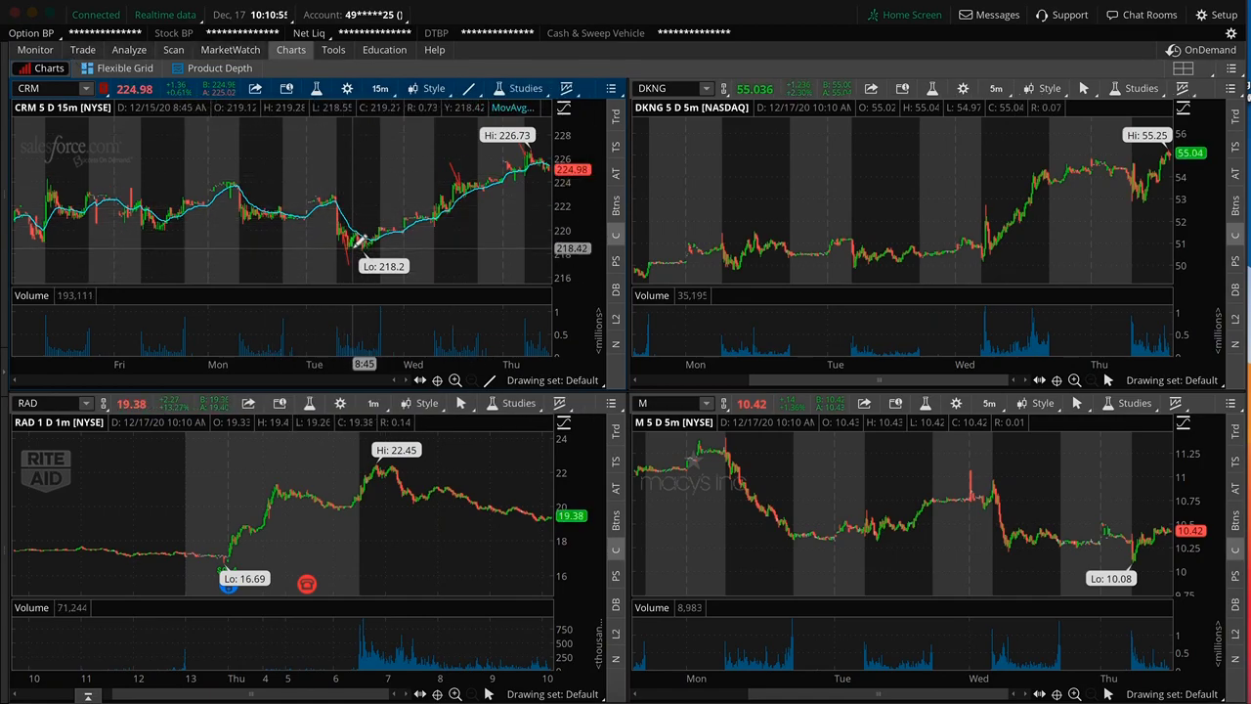
{"action": "mouse_move", "coordinate": [978, 195]}
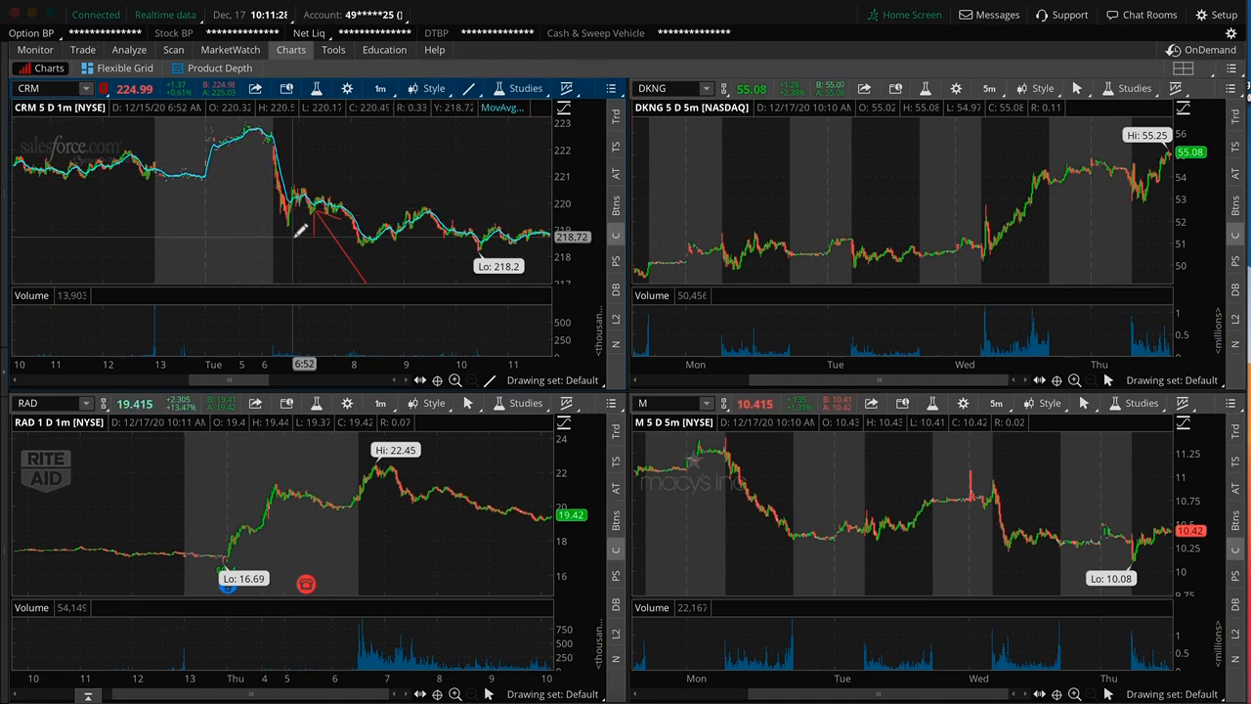
{"action": "mouse_move", "coordinate": [311, 191]}
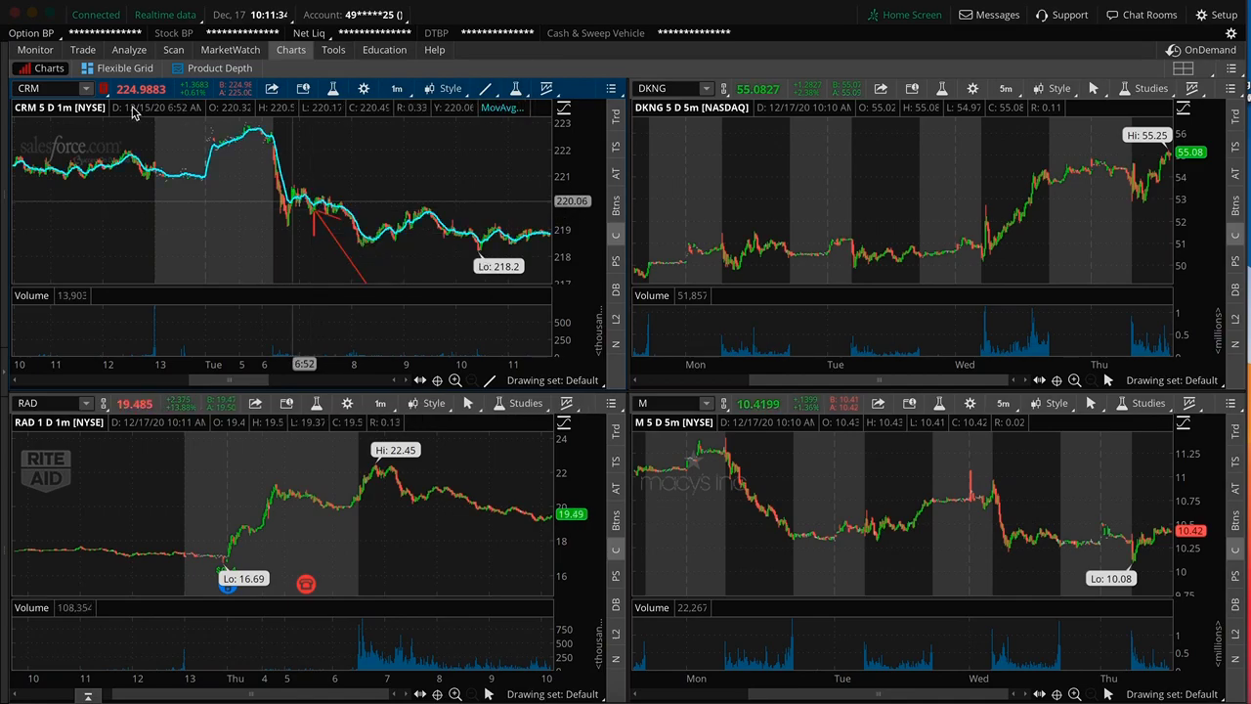
{"action": "left_click", "coordinate": [35, 50]}
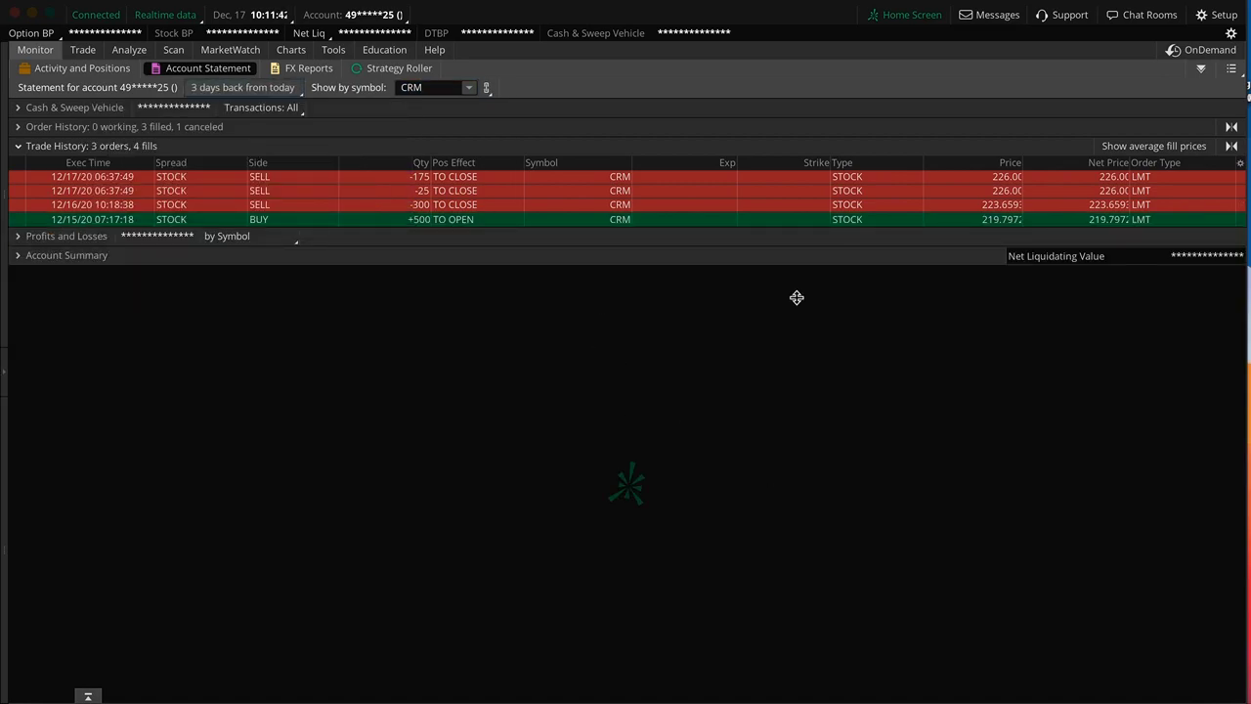
{"action": "mouse_move", "coordinate": [382, 33]}
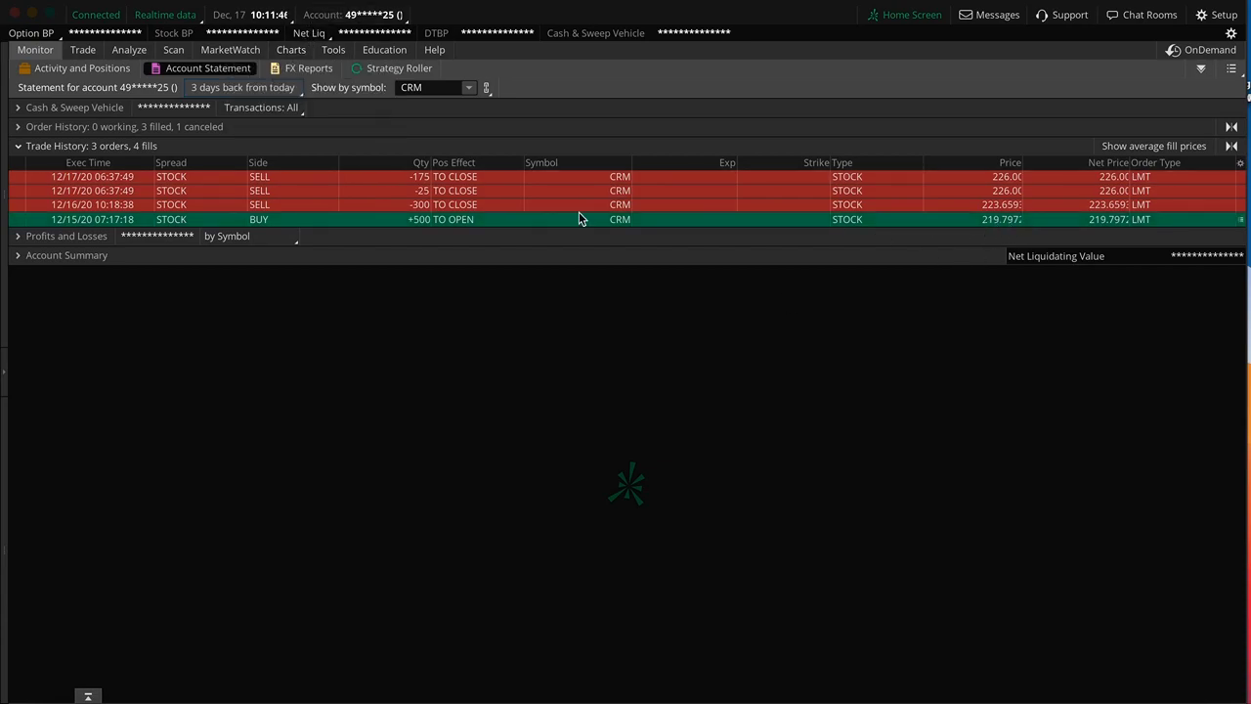
{"action": "left_click", "coordinate": [290, 50]}
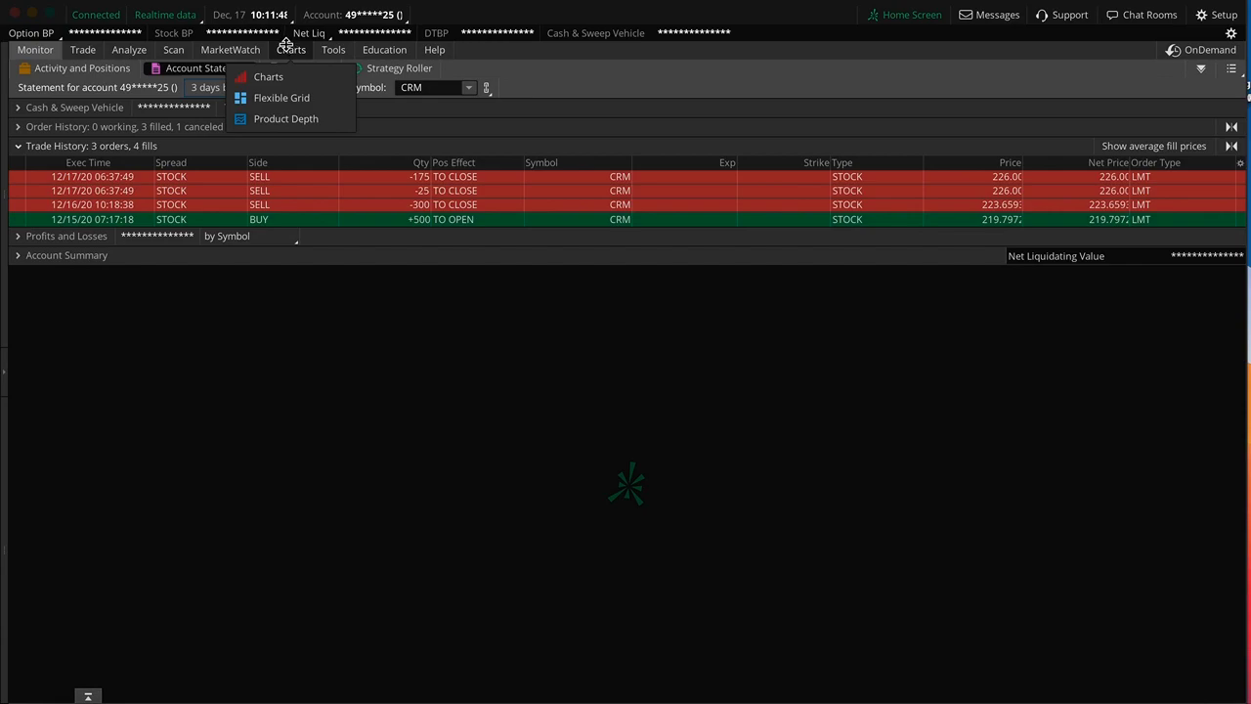
{"action": "left_click", "coordinate": [268, 77]}
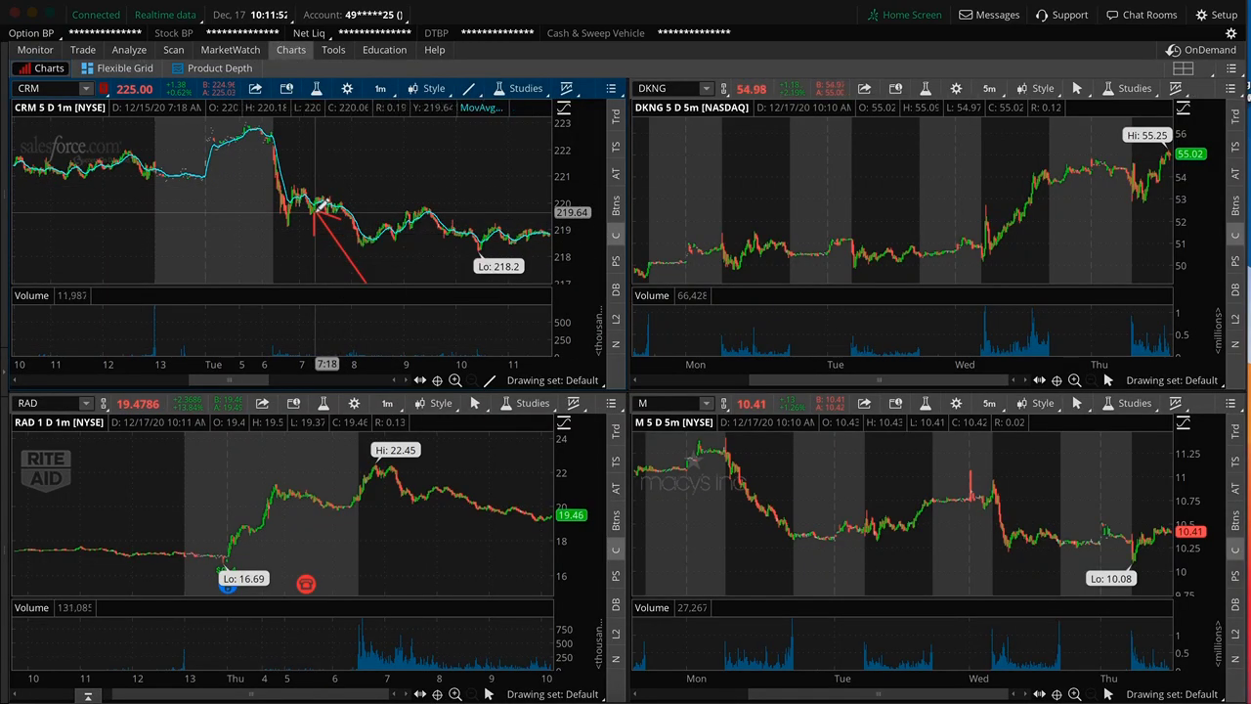
{"action": "mouse_move", "coordinate": [322, 210]}
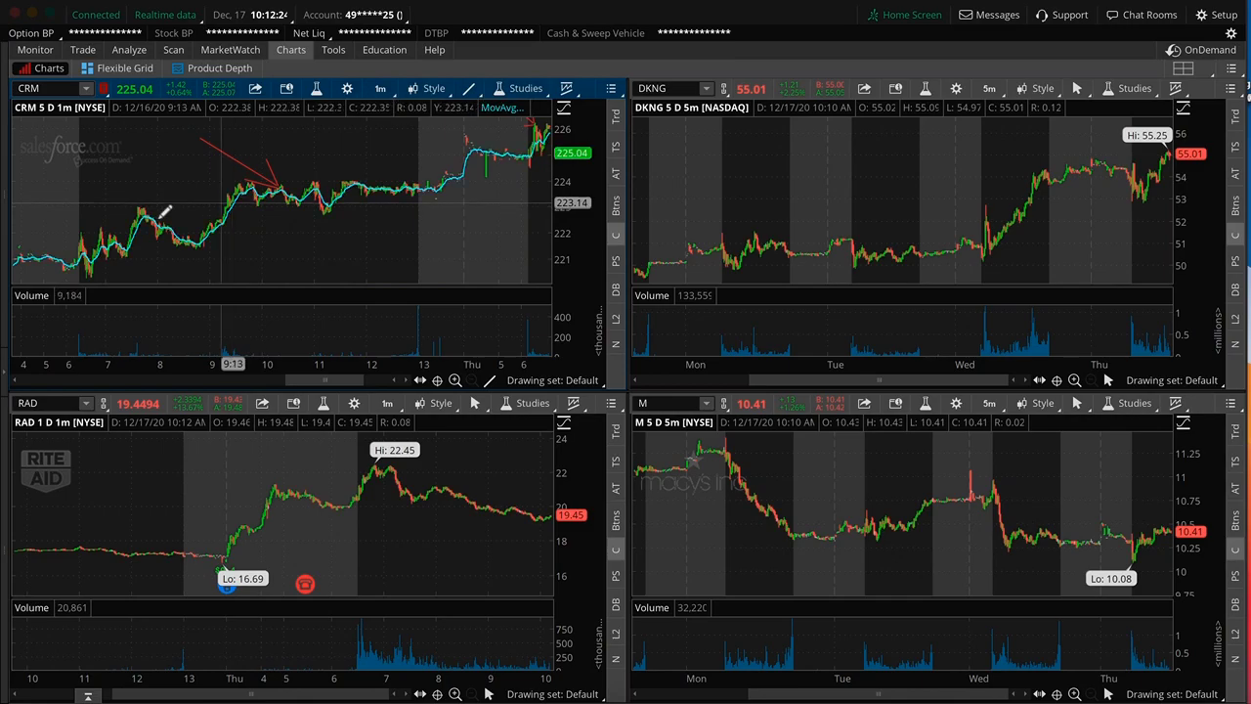
{"action": "mouse_move", "coordinate": [278, 176]}
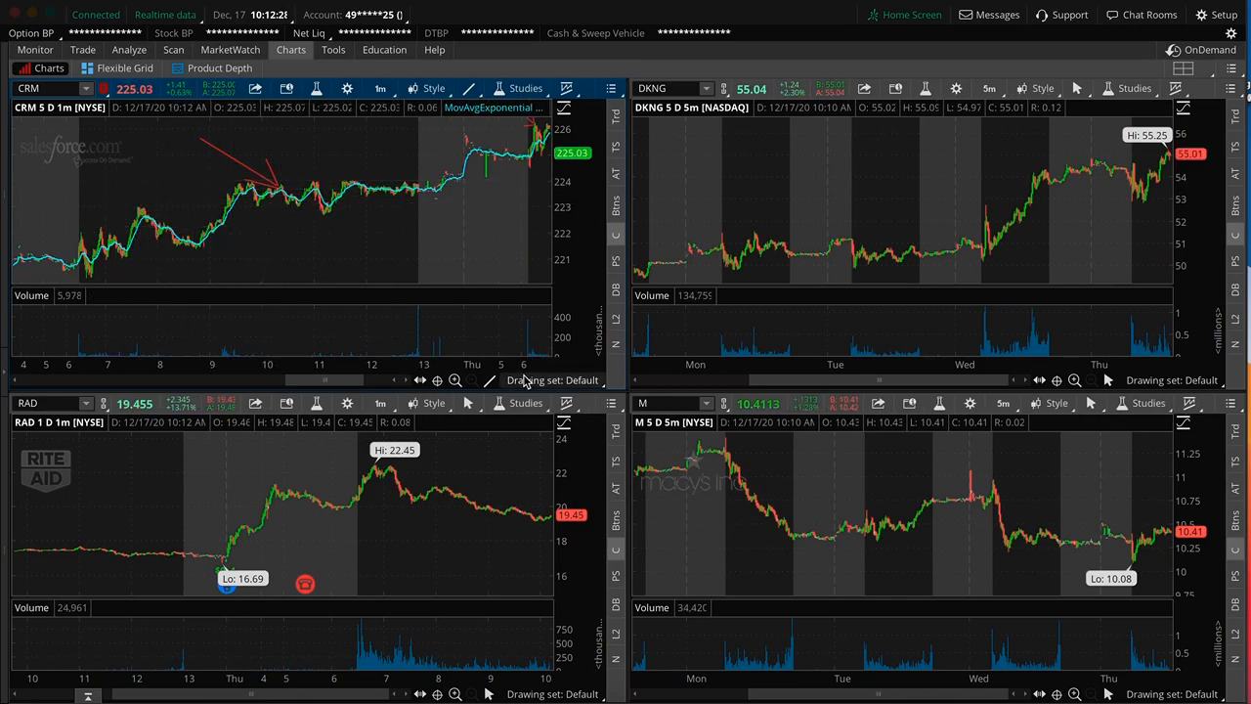
{"action": "mouse_move", "coordinate": [322, 193]}
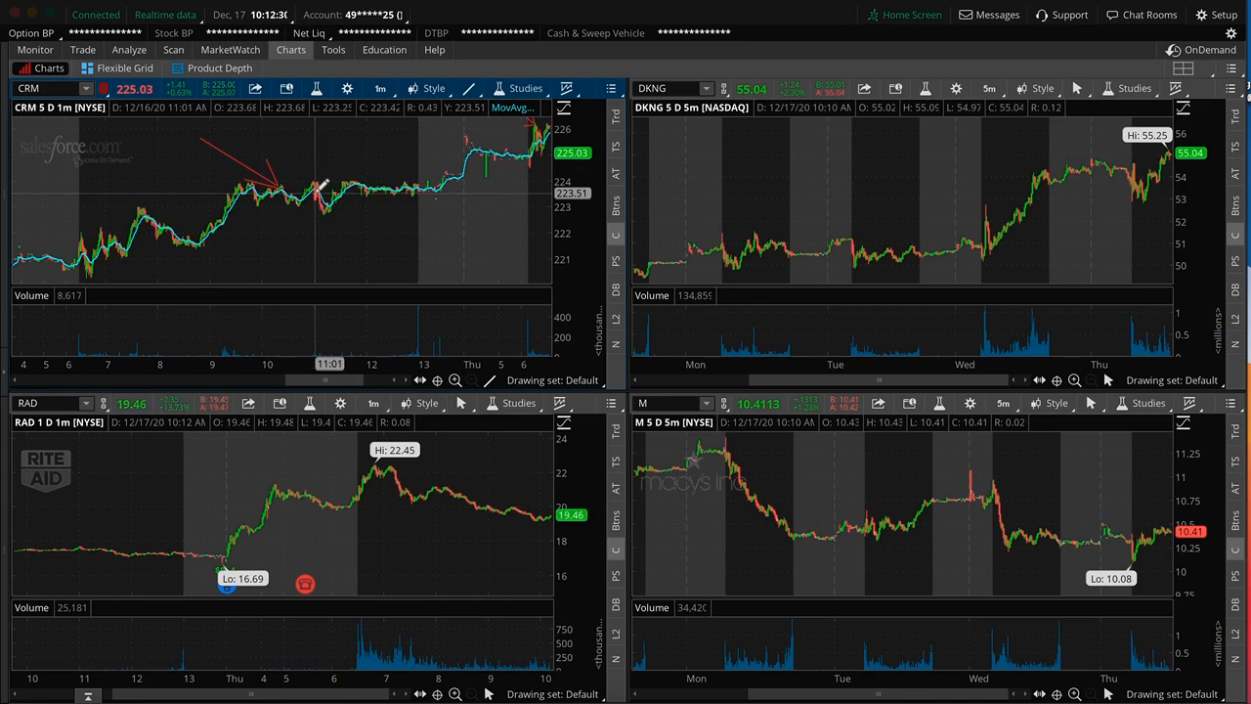
{"action": "mouse_move", "coordinate": [279, 166]}
{"action": "type", "text": "GS"}
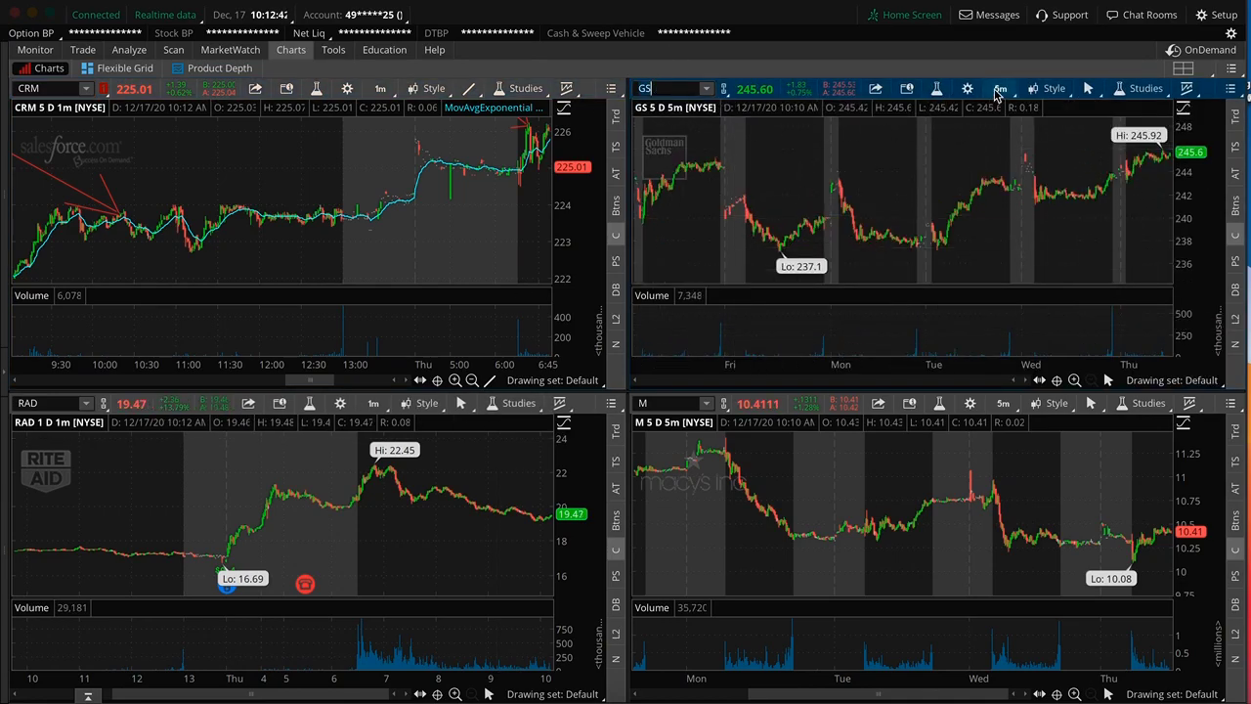
- Set the GS chart to 1D 1m and mark CRM's Wednesday exit near 223.75
{"action": "left_click", "coordinate": [1016, 89]}
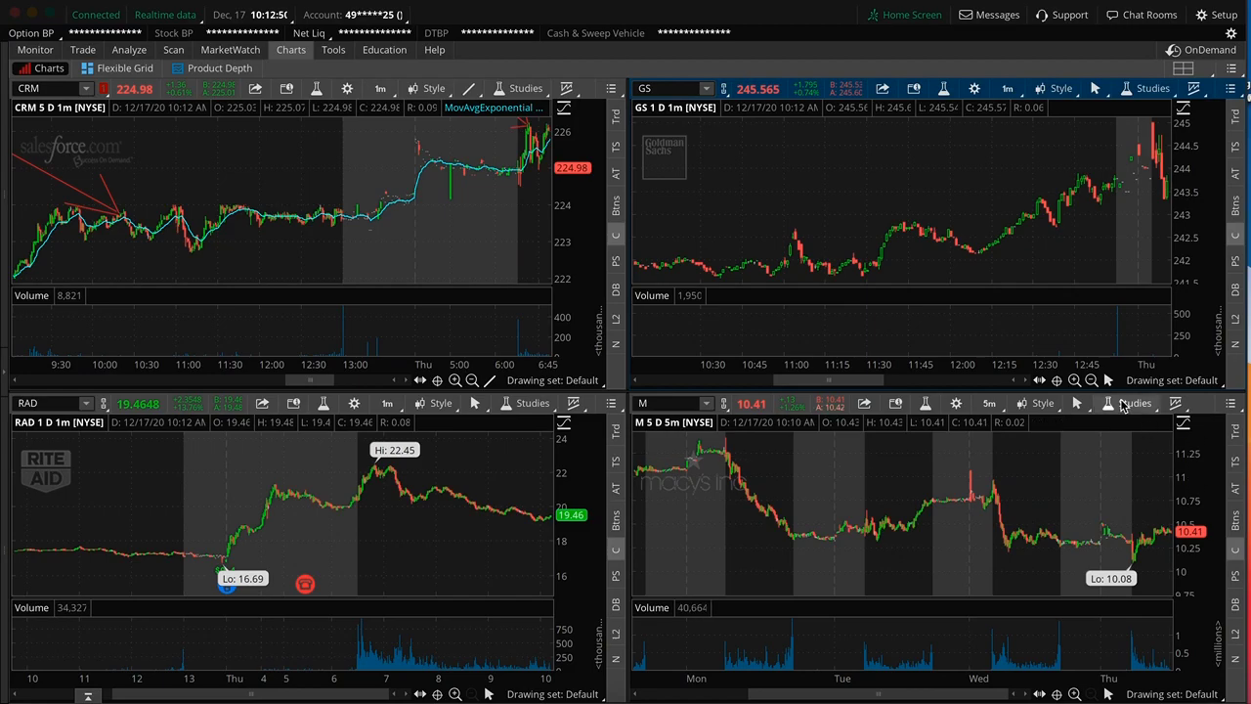
{"action": "left_click", "coordinate": [1073, 380]}
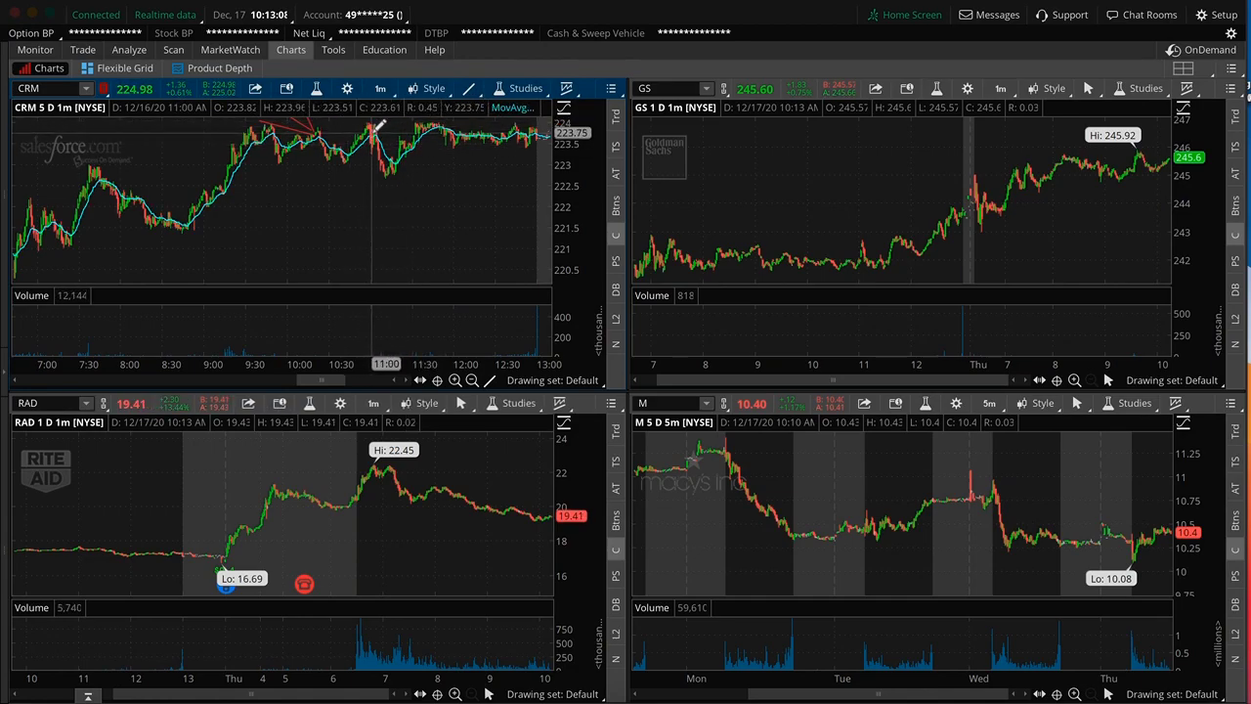
{"action": "mouse_move", "coordinate": [262, 127]}
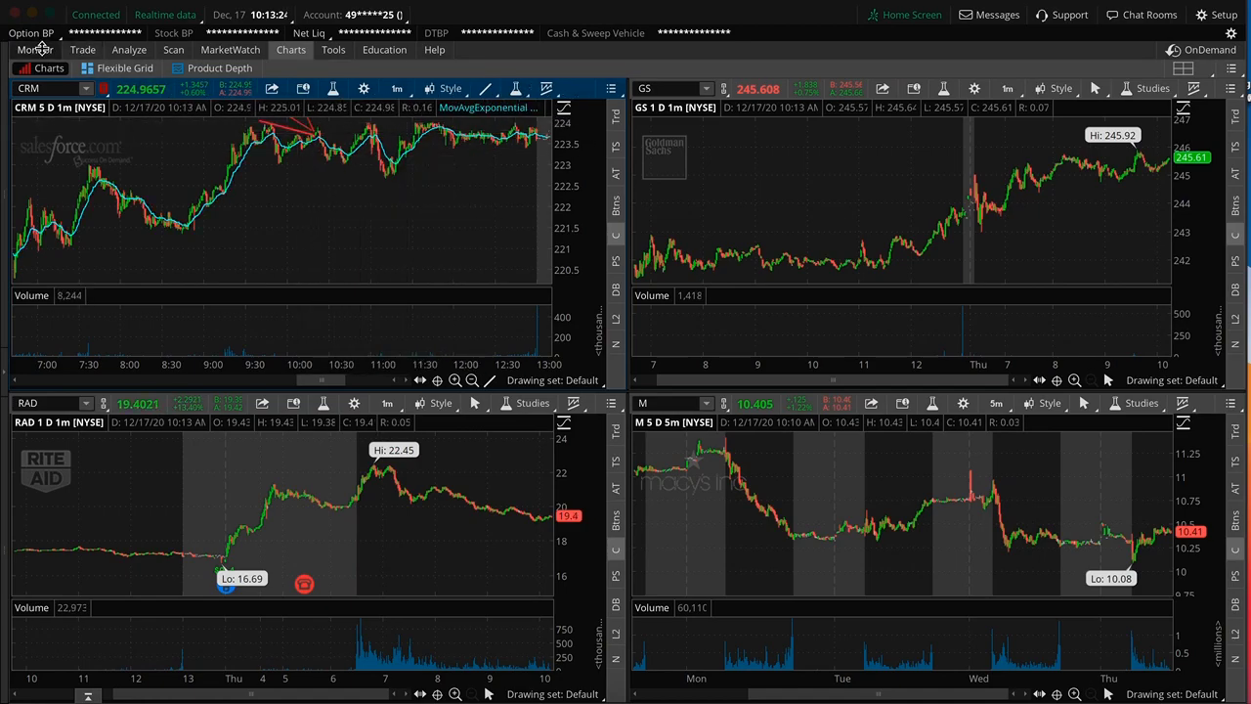
{"action": "left_click", "coordinate": [35, 50]}
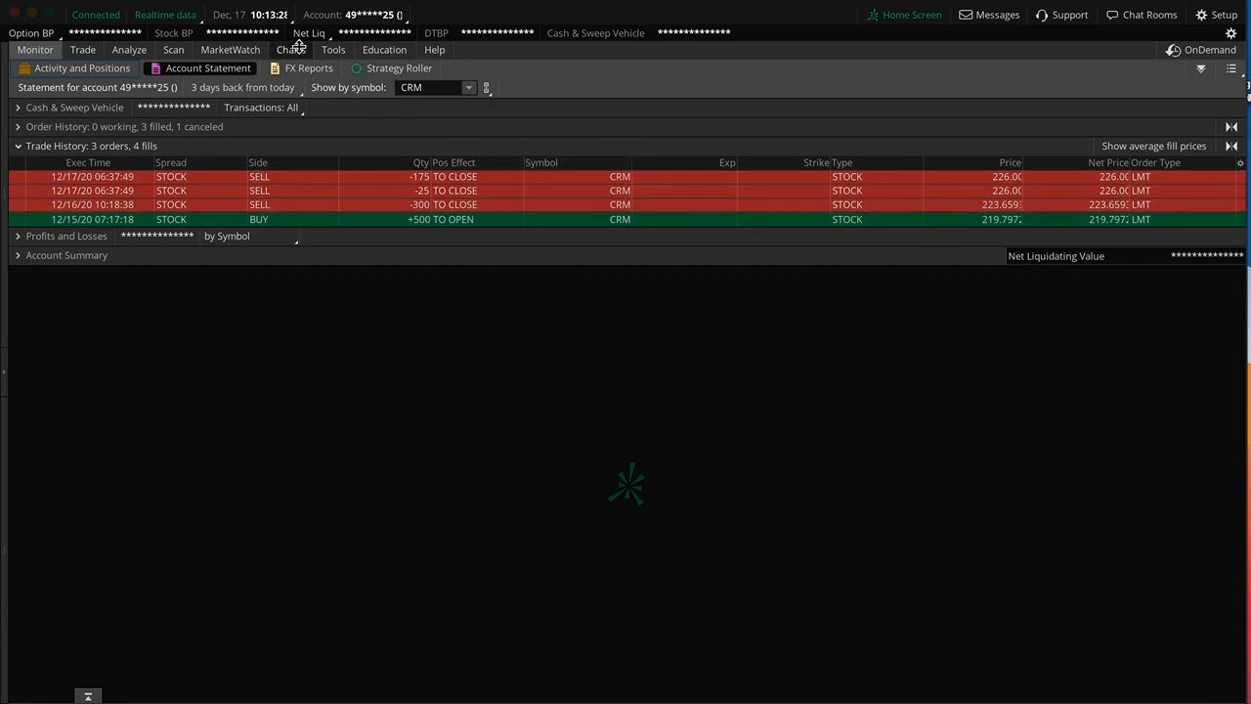
{"action": "left_click", "coordinate": [290, 50]}
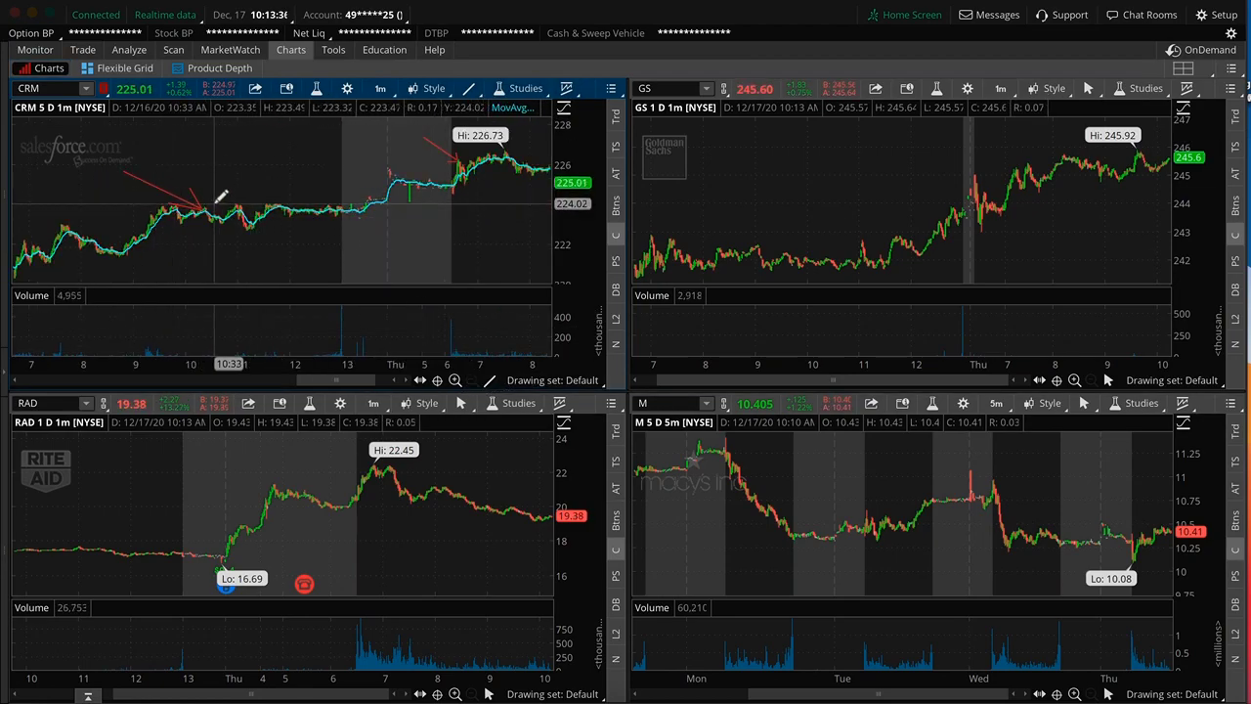
{"action": "mouse_move", "coordinate": [235, 201]}
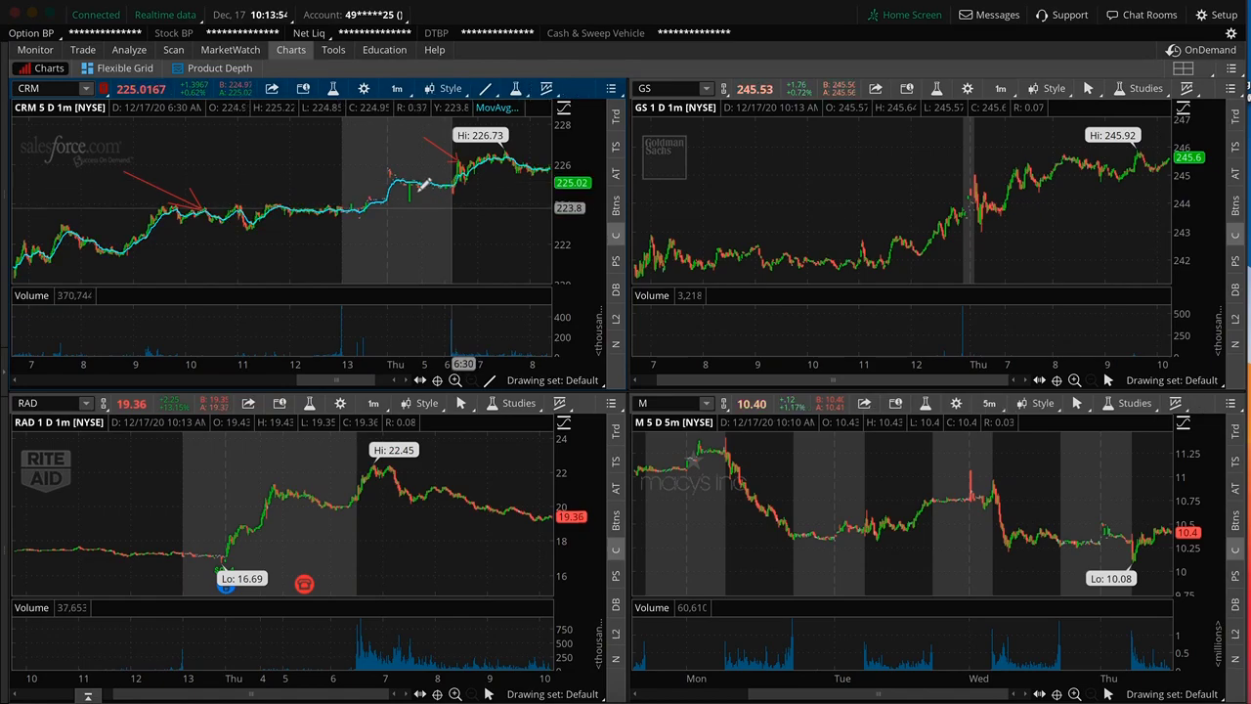
{"action": "mouse_move", "coordinate": [446, 197]}
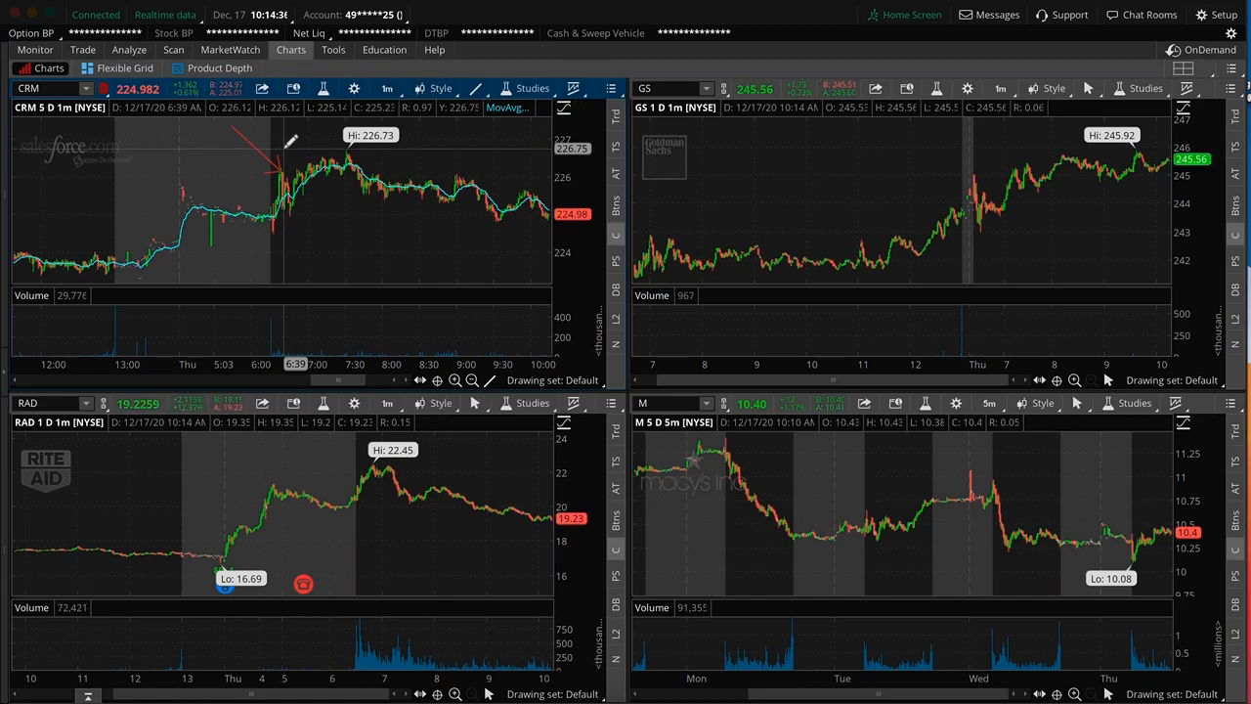
{"action": "mouse_move", "coordinate": [274, 166]}
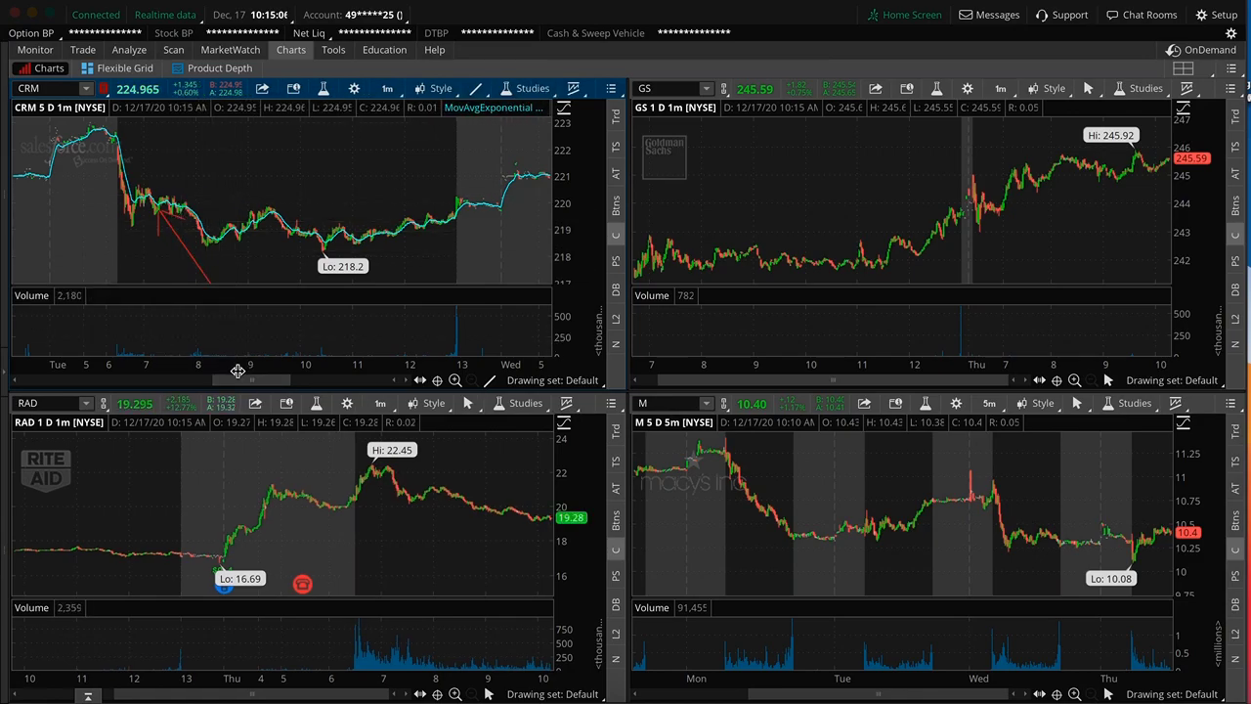
- Switch the CRM chart from 1Y 1D to 10D 30m, then return to CRM's option chain
{"action": "left_click", "coordinate": [381, 88]}
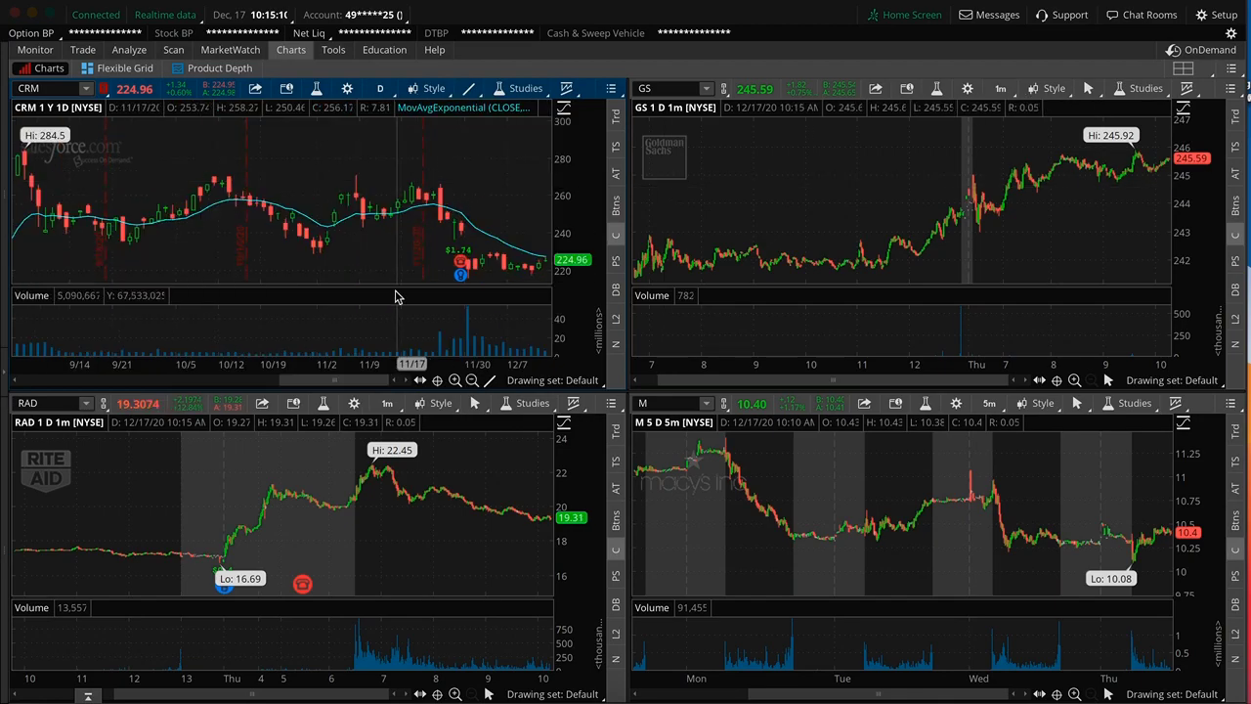
{"action": "mouse_move", "coordinate": [445, 156]}
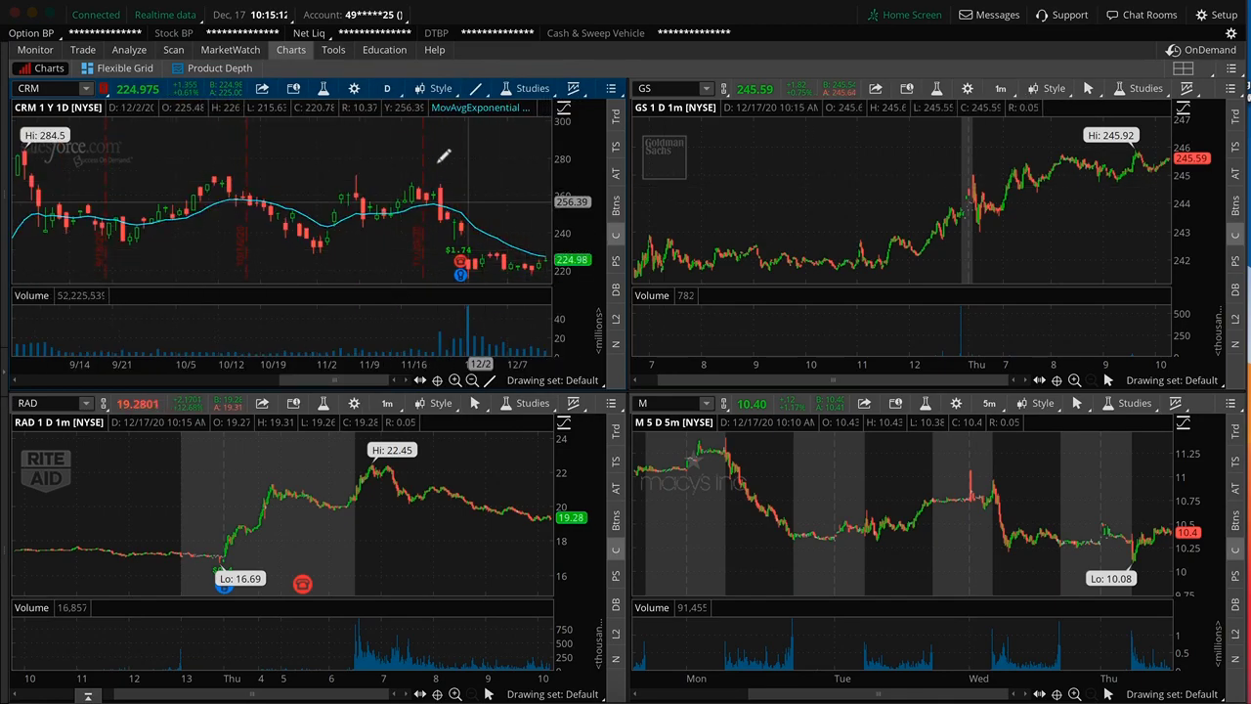
{"action": "left_click", "coordinate": [386, 88]}
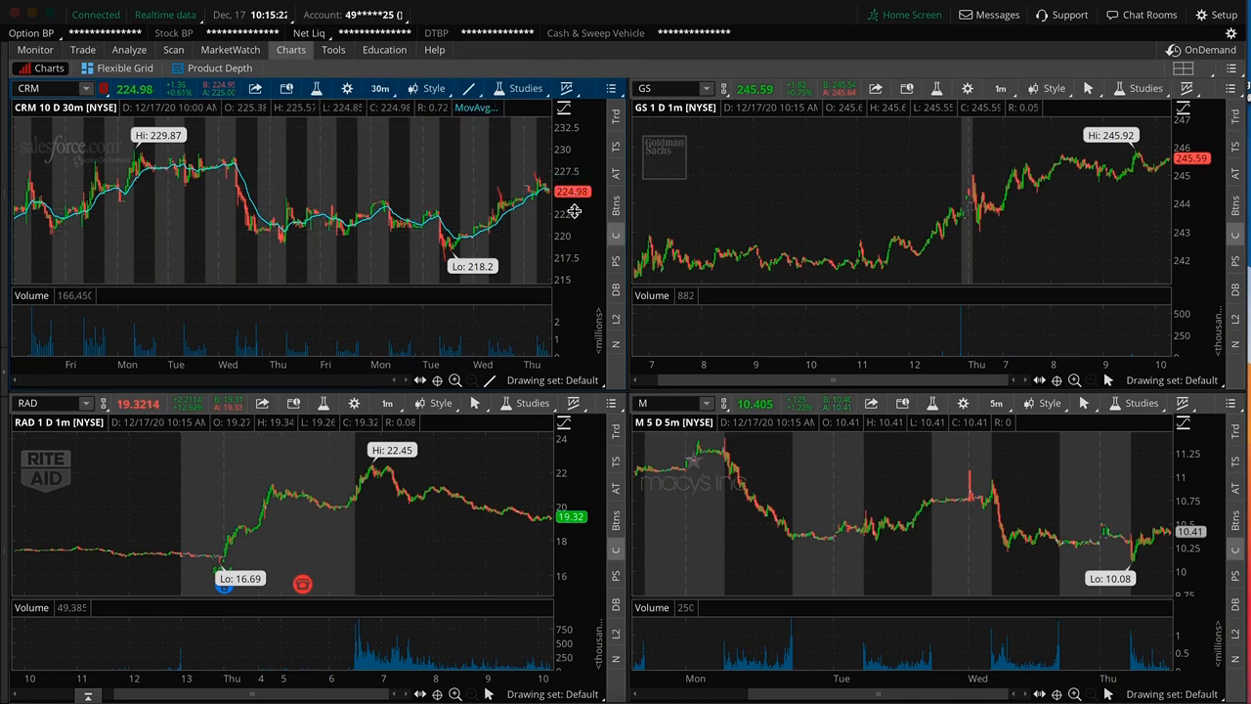
{"action": "mouse_move", "coordinate": [548, 191]}
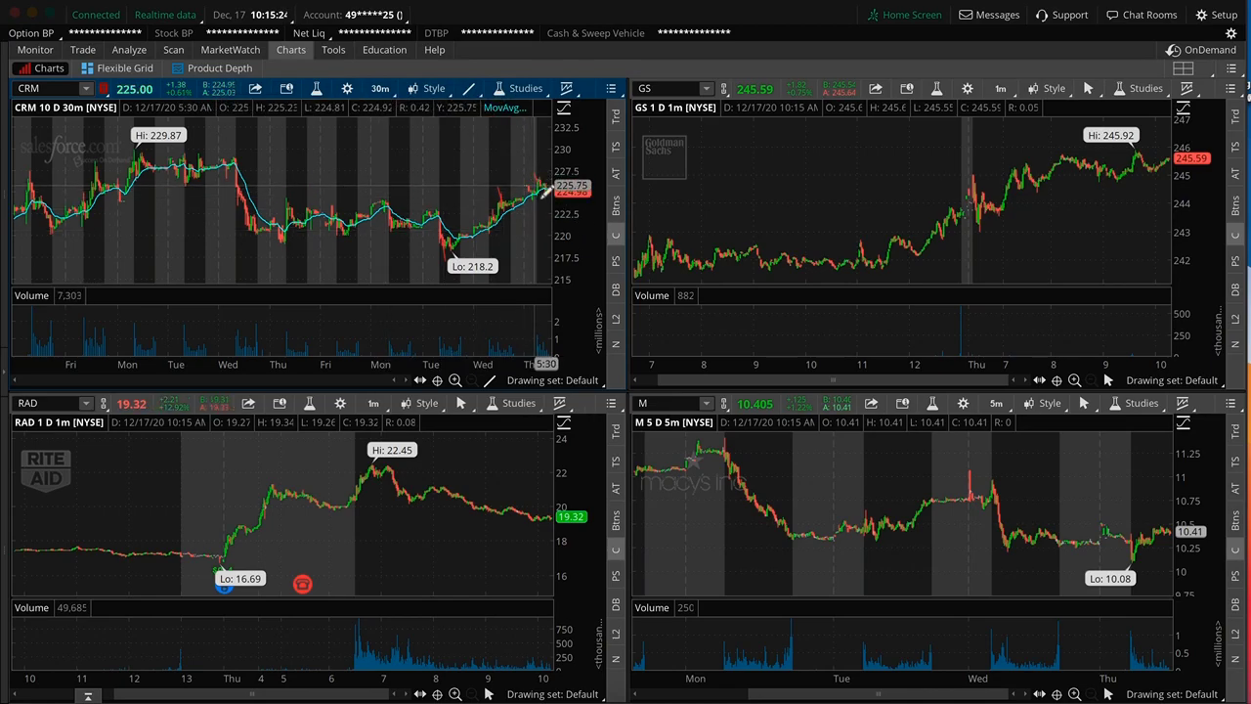
{"action": "left_click", "coordinate": [82, 50]}
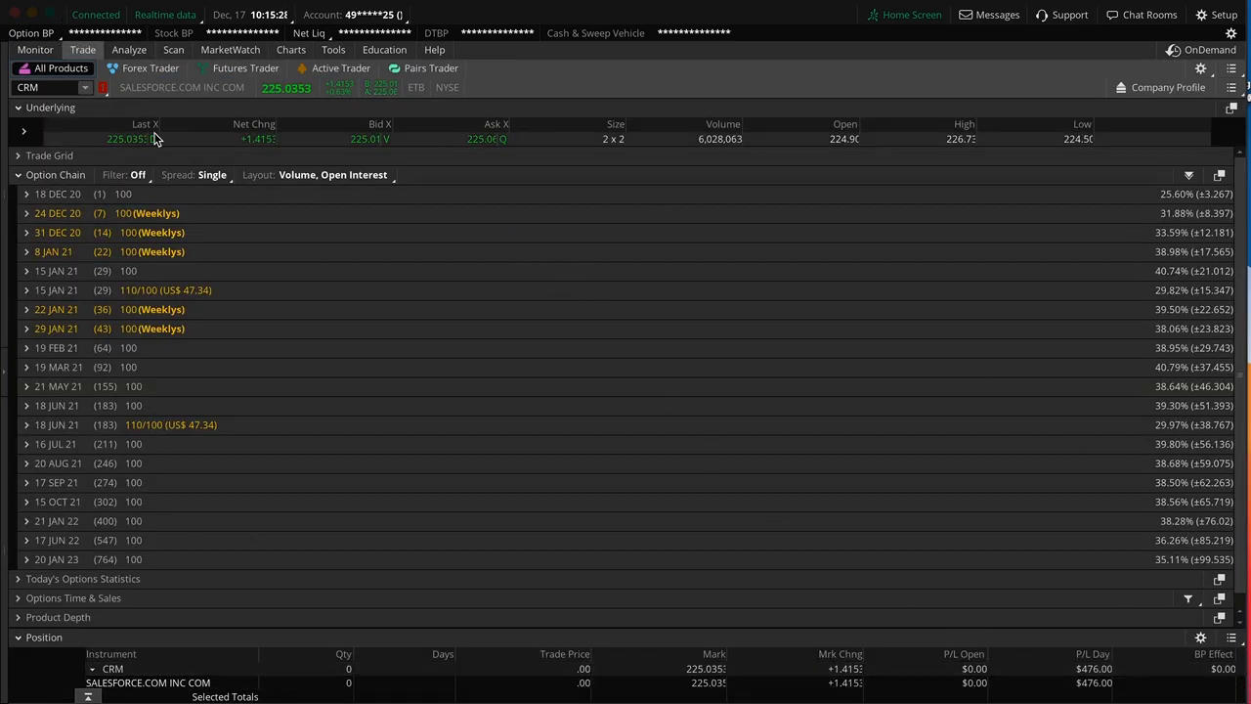
{"action": "left_click", "coordinate": [35, 50]}
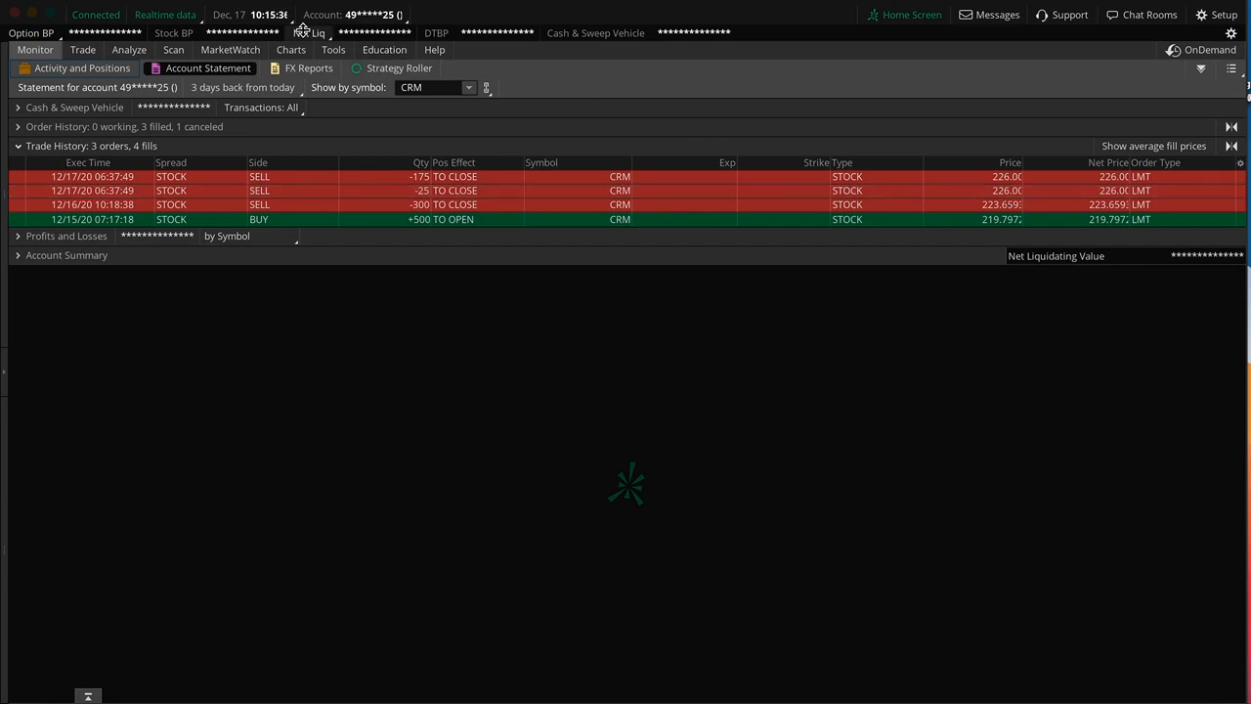
{"action": "left_click", "coordinate": [291, 50]}
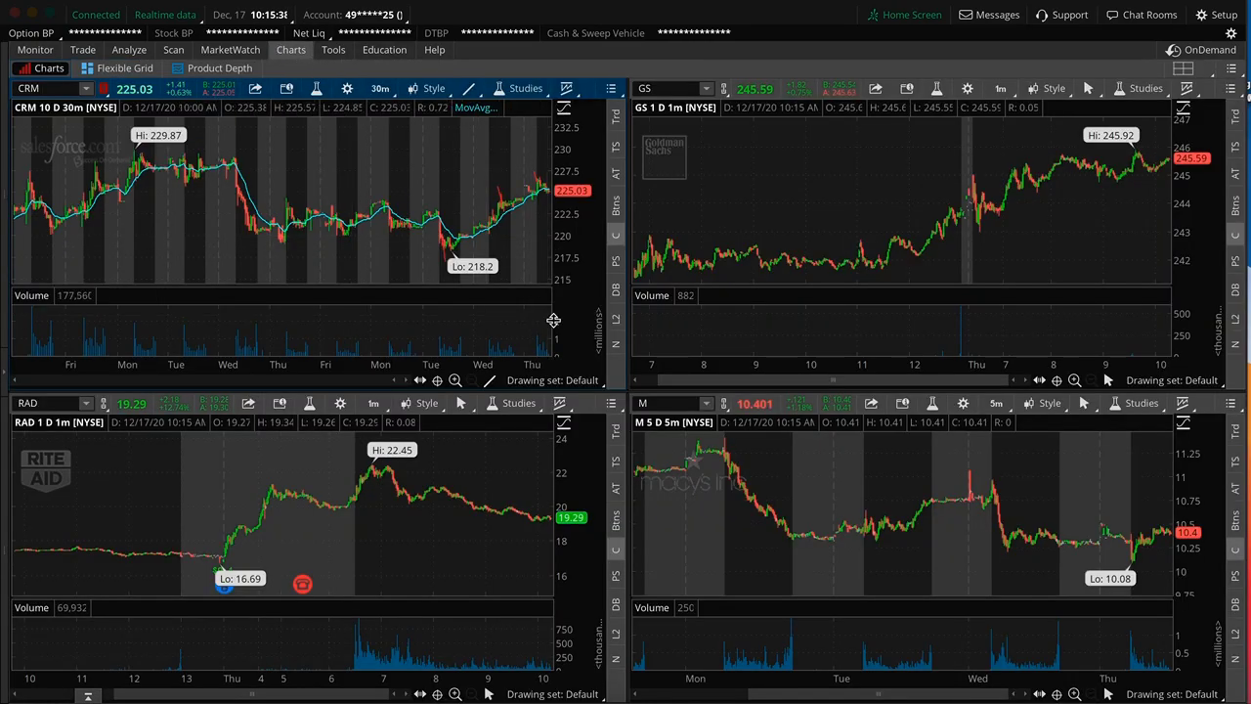